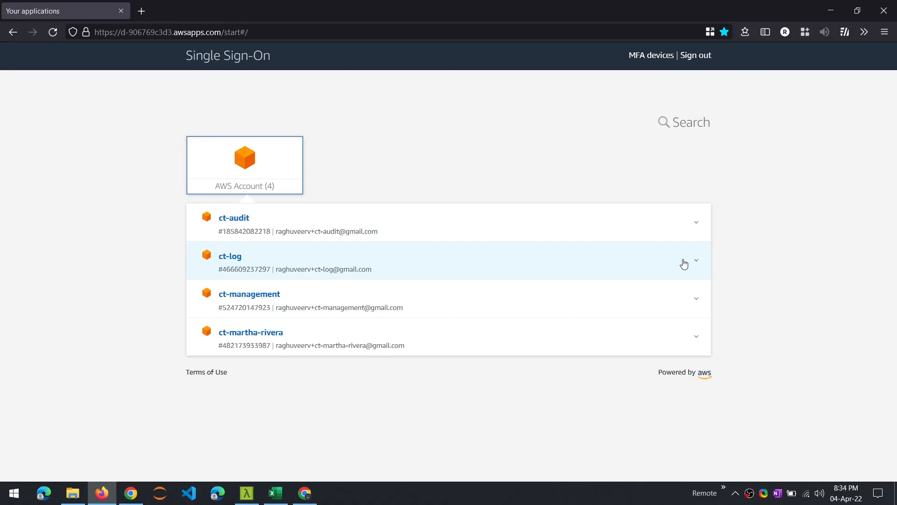
{"action": "mouse_move", "coordinate": [538, 265]}
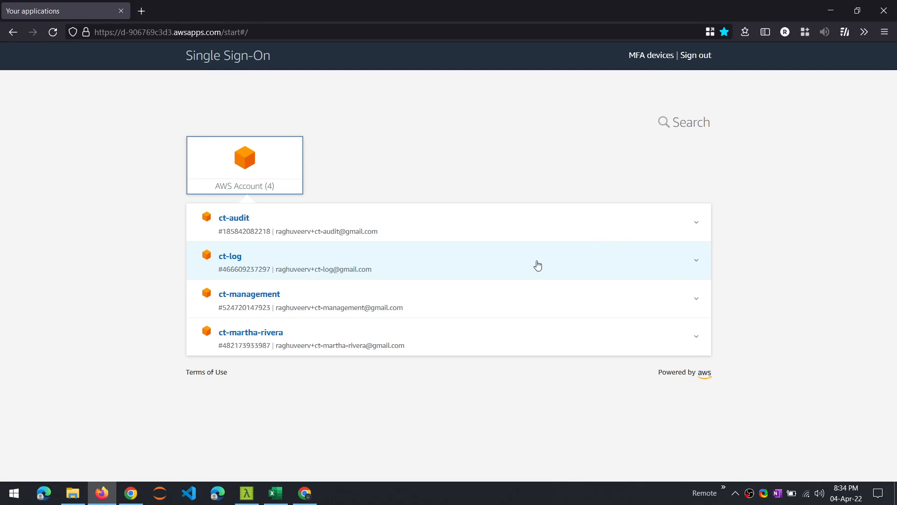
{"action": "mouse_move", "coordinate": [851, 273]}
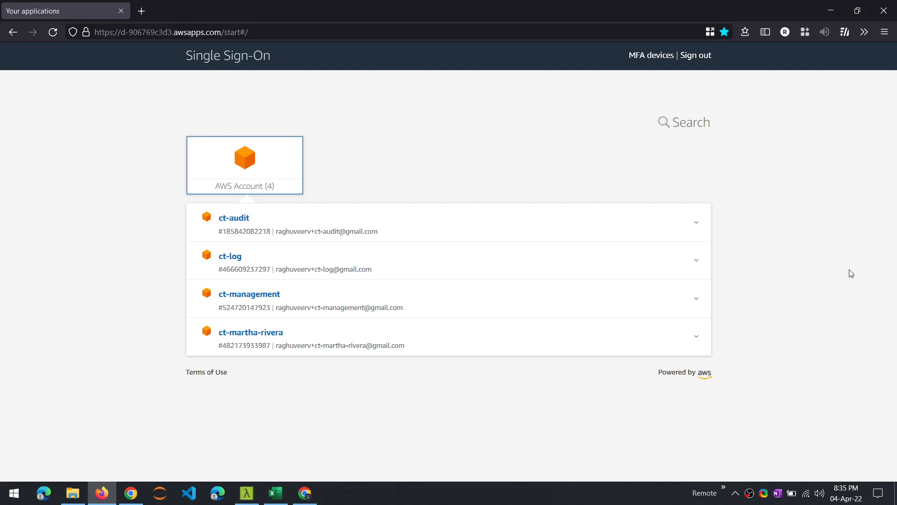
{"action": "mouse_move", "coordinate": [353, 369]}
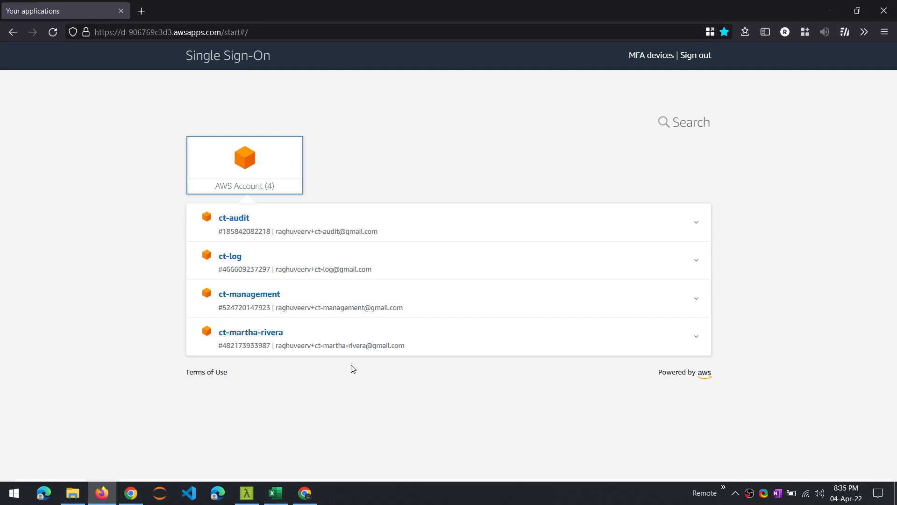
Launch ct-management's console via the AWSAdministratorAccess role from the SSO portal
{"action": "left_click", "coordinate": [248, 297]}
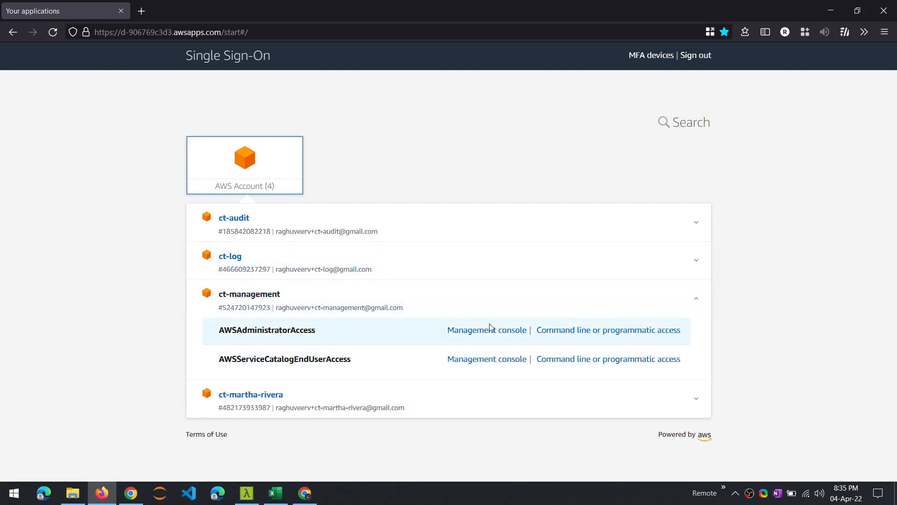
{"action": "left_click", "coordinate": [486, 330]}
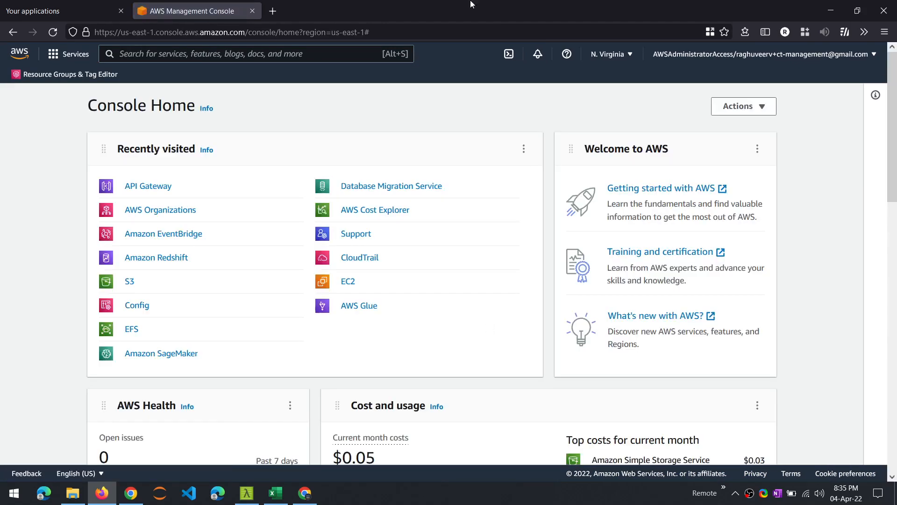
Go to AWS Organizations and view the ct-audit account's details page
{"action": "left_click", "coordinate": [160, 209]}
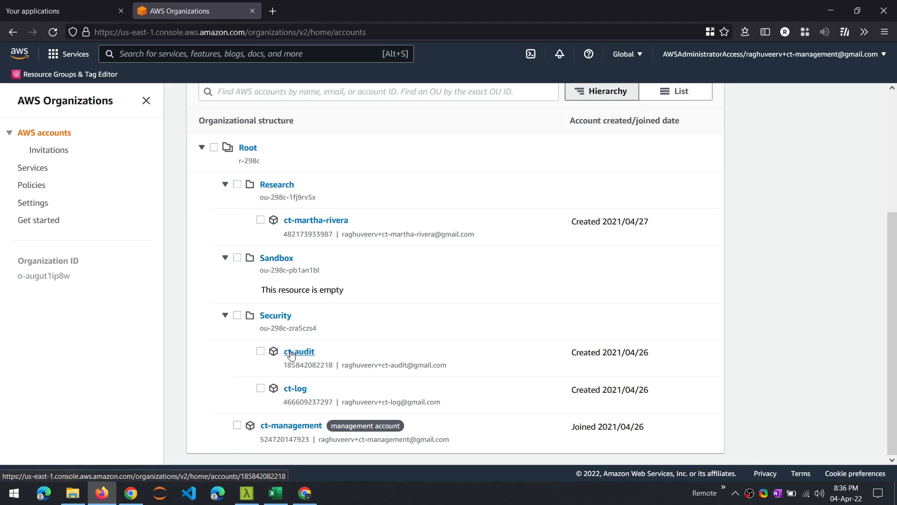
{"action": "left_click", "coordinate": [298, 351]}
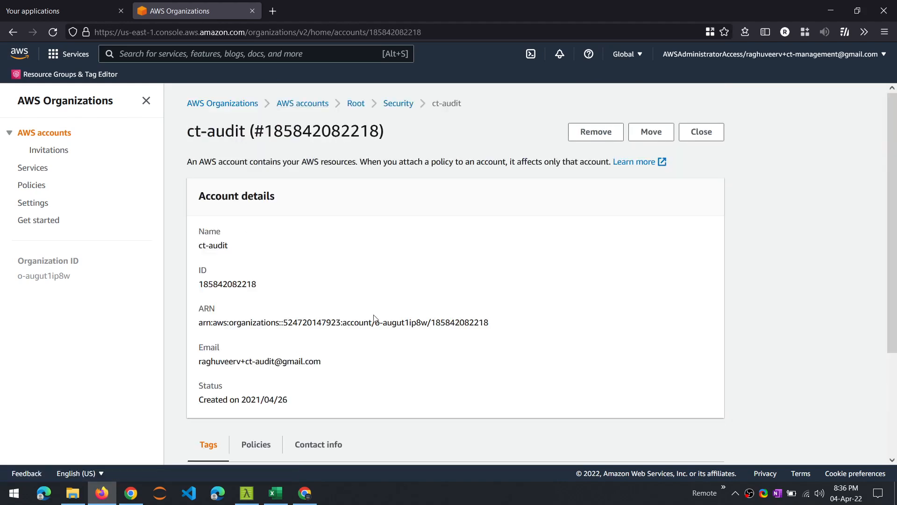
{"action": "scroll", "scroll_direction": "down", "scroll_amount": 3}
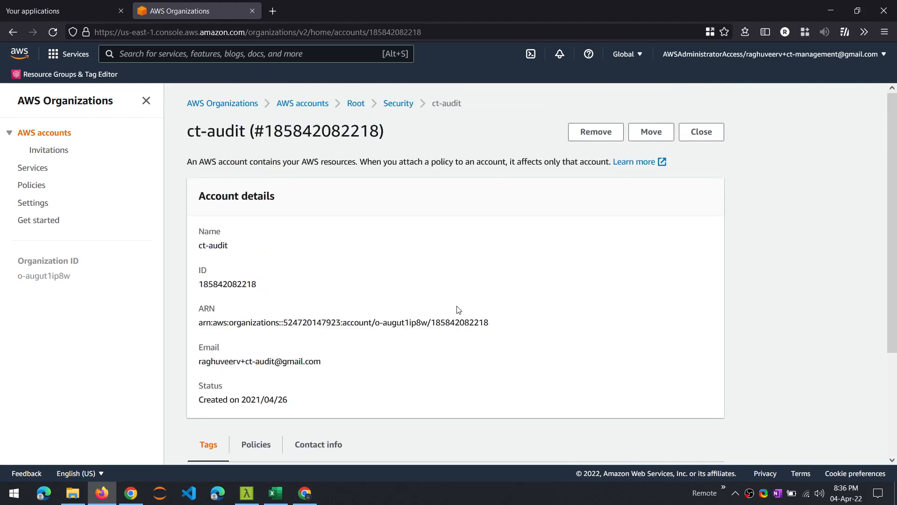
{"action": "mouse_move", "coordinate": [302, 102]}
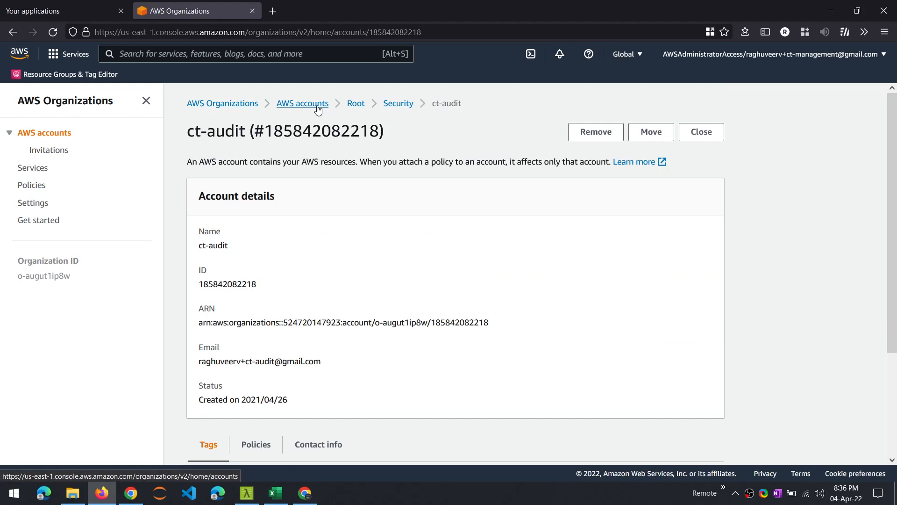
From the account list, select the Research unit's member account and review its Actions menu
{"action": "left_click", "coordinate": [302, 102]}
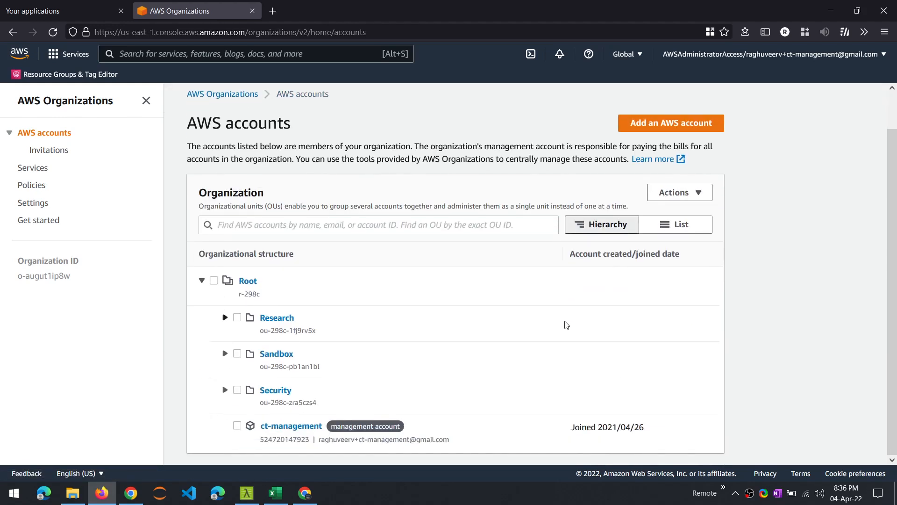
{"action": "left_click", "coordinate": [225, 316]}
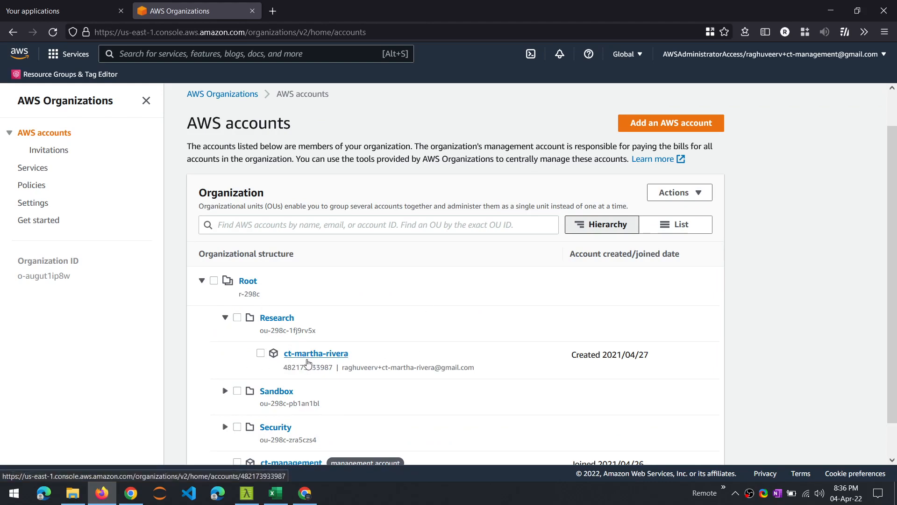
{"action": "left_click", "coordinate": [261, 353]}
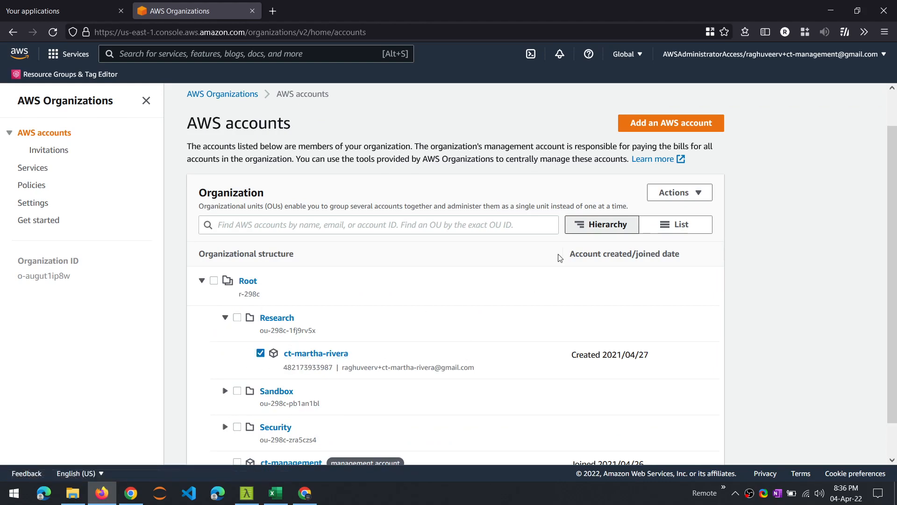
{"action": "left_click", "coordinate": [679, 193]}
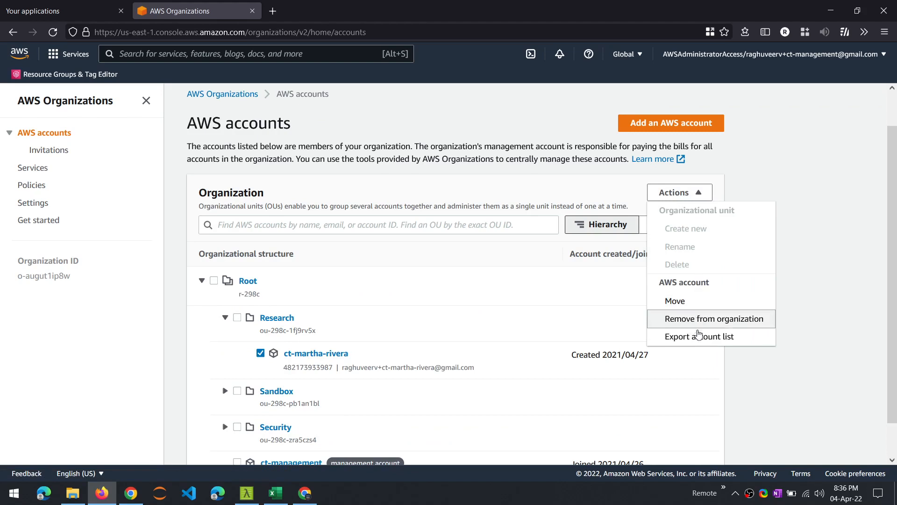
{"action": "mouse_move", "coordinate": [700, 336]}
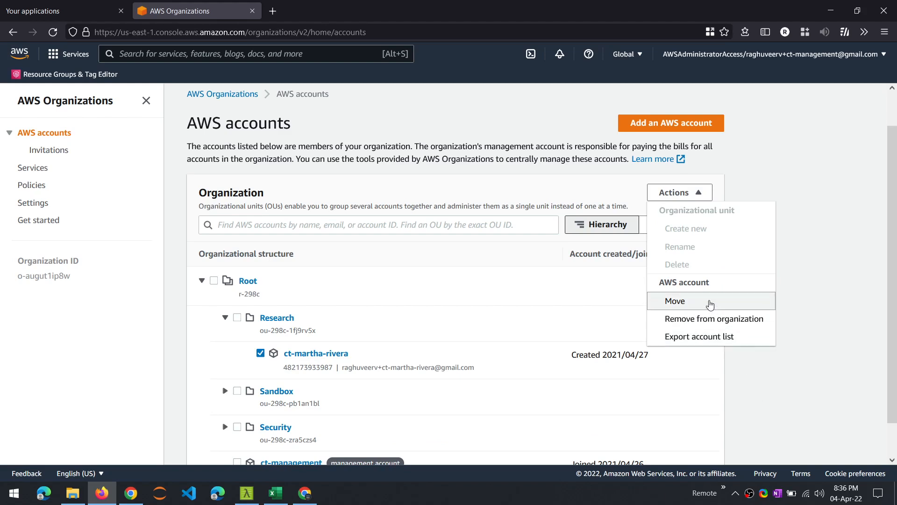
{"action": "mouse_move", "coordinate": [687, 314]}
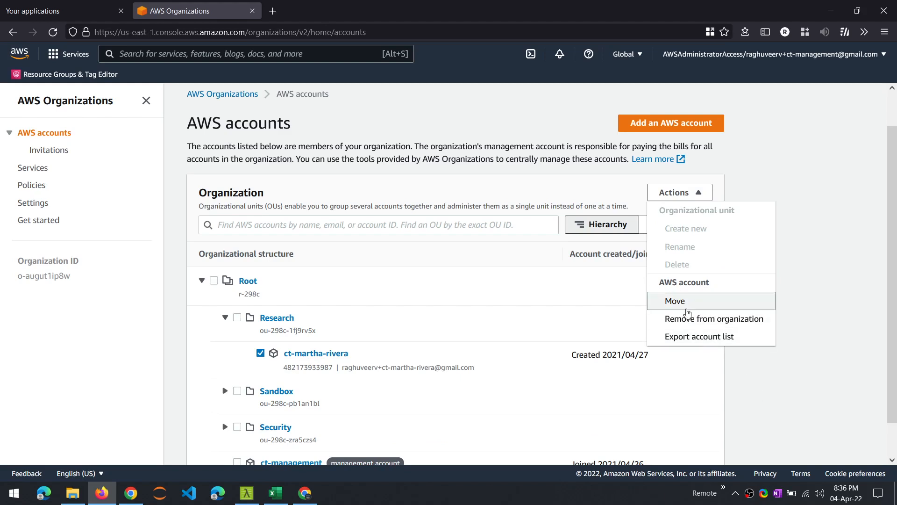
{"action": "mouse_move", "coordinate": [709, 336]}
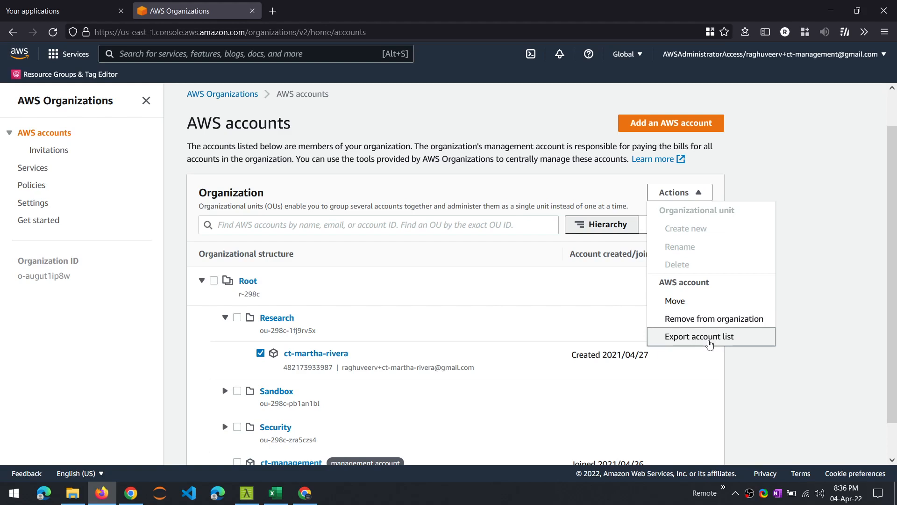
{"action": "mouse_move", "coordinate": [710, 318]}
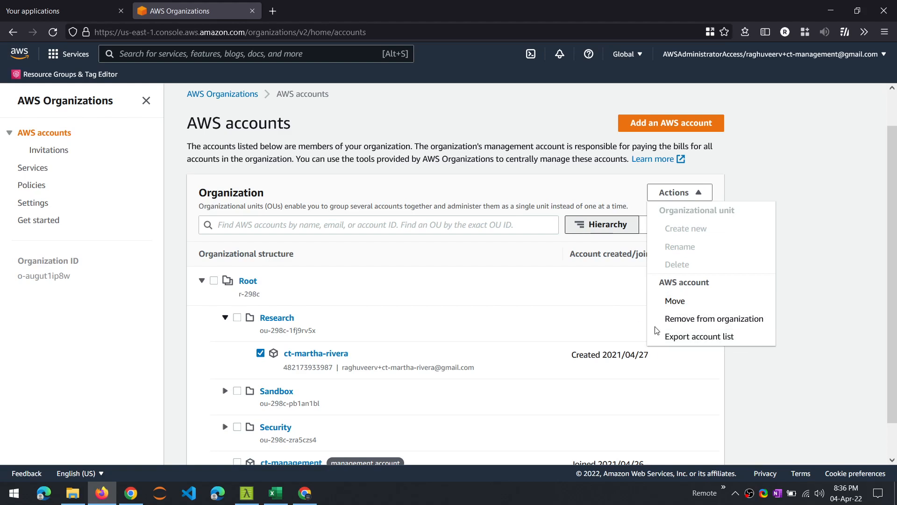
{"action": "mouse_move", "coordinate": [671, 345]}
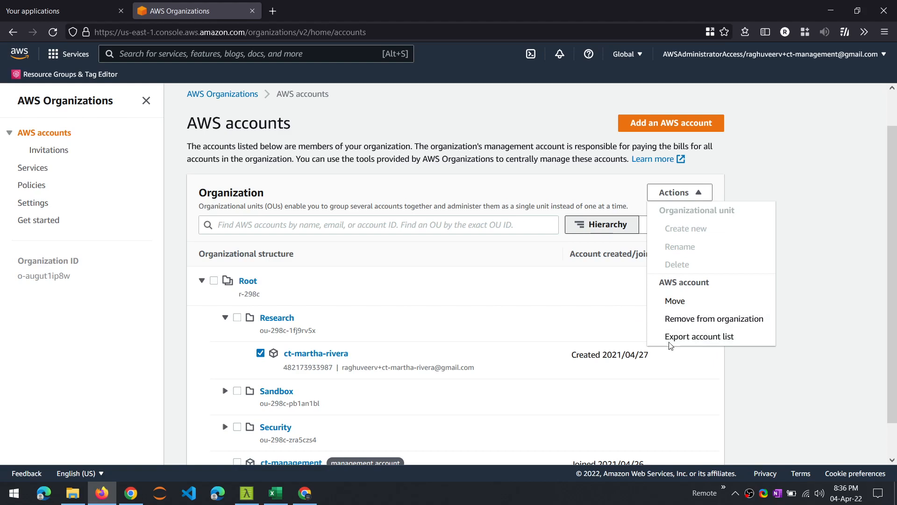
{"action": "mouse_move", "coordinate": [789, 374]}
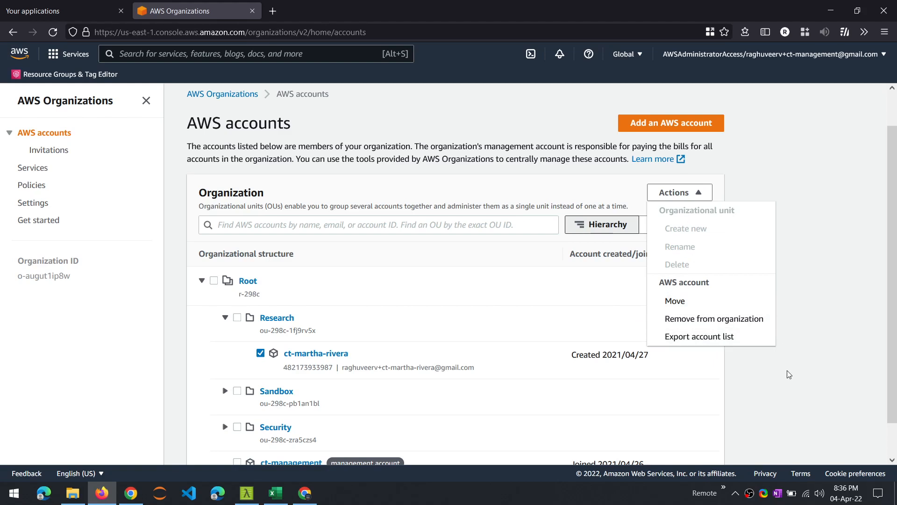
{"action": "left_click", "coordinate": [315, 353]}
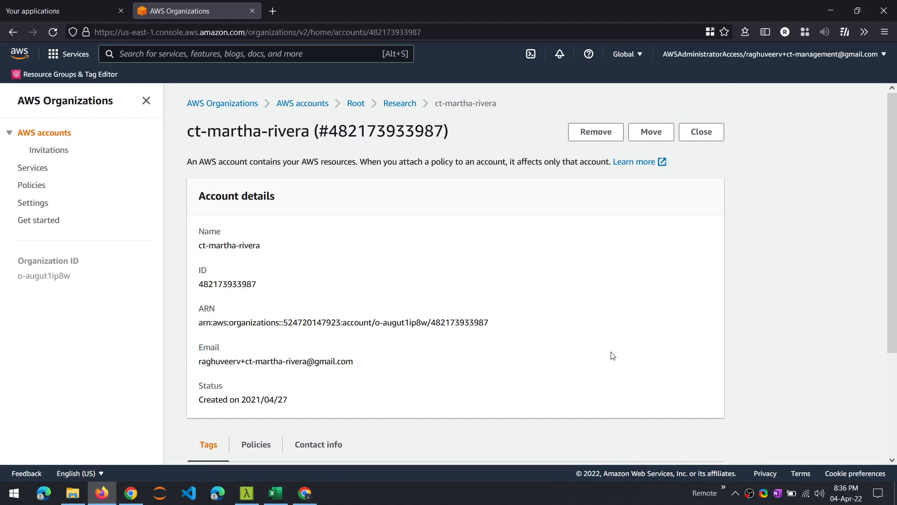
{"action": "scroll", "scroll_direction": "down", "scroll_amount": 3}
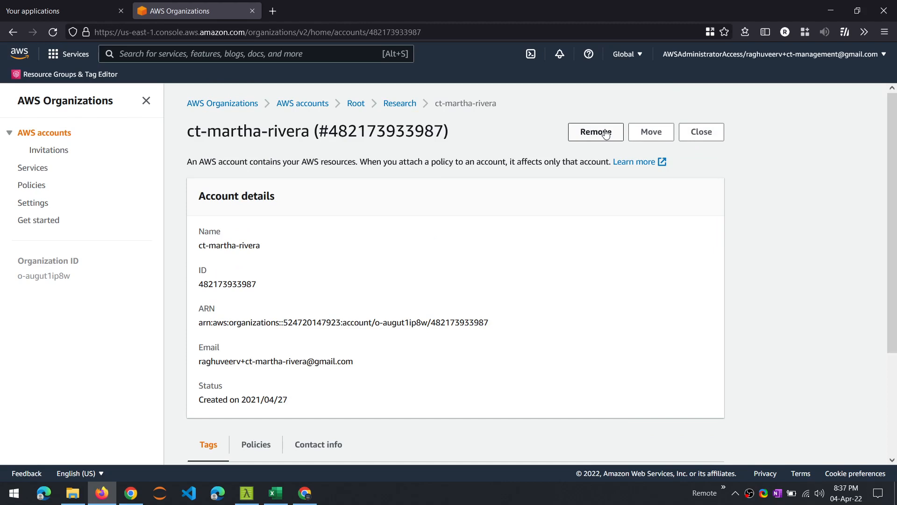
{"action": "mouse_move", "coordinate": [606, 134]}
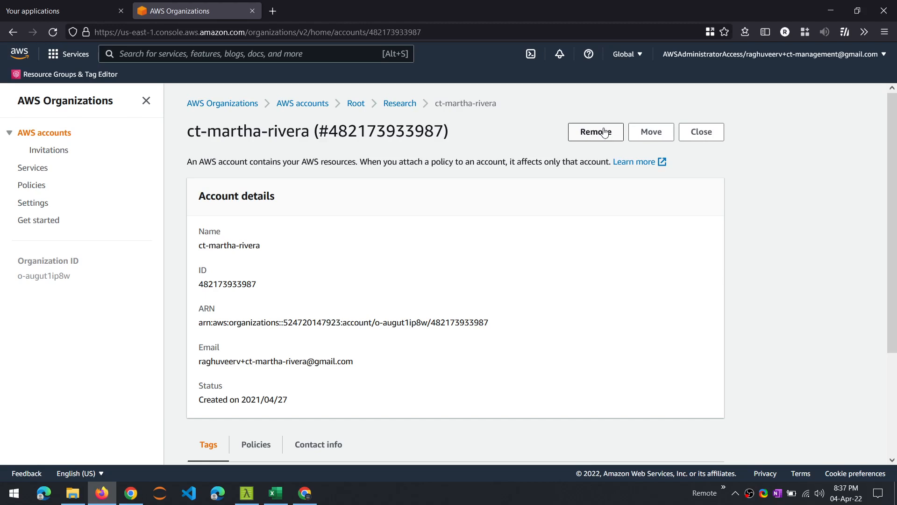
{"action": "left_click", "coordinate": [700, 132]}
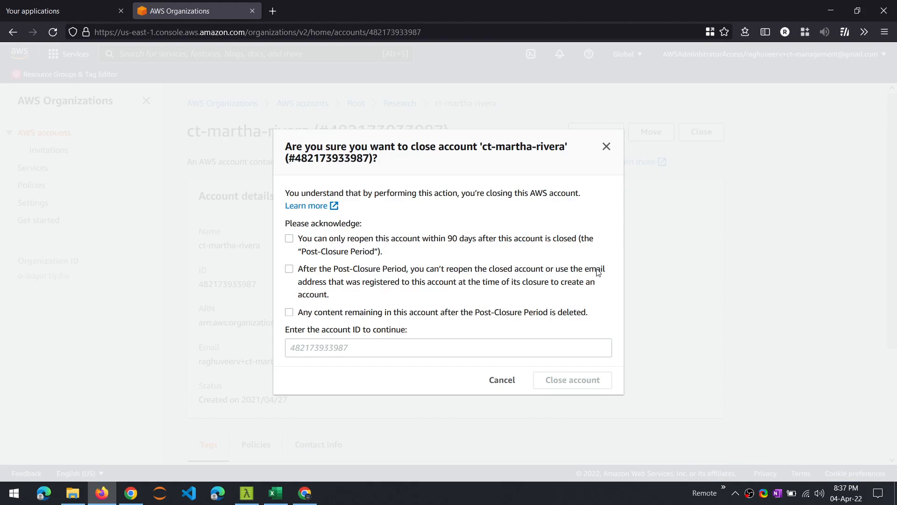
{"action": "mouse_move", "coordinate": [598, 271]}
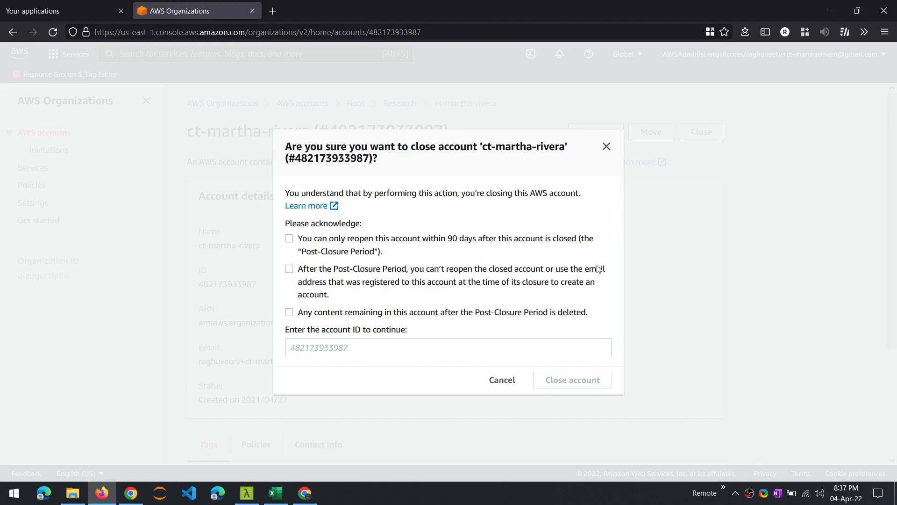
{"action": "mouse_move", "coordinate": [305, 205]}
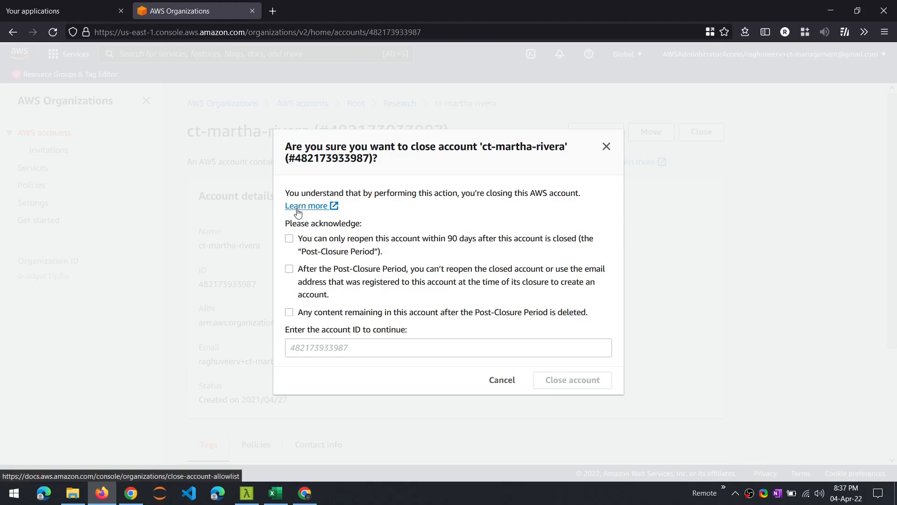
{"action": "left_click", "coordinate": [308, 206]}
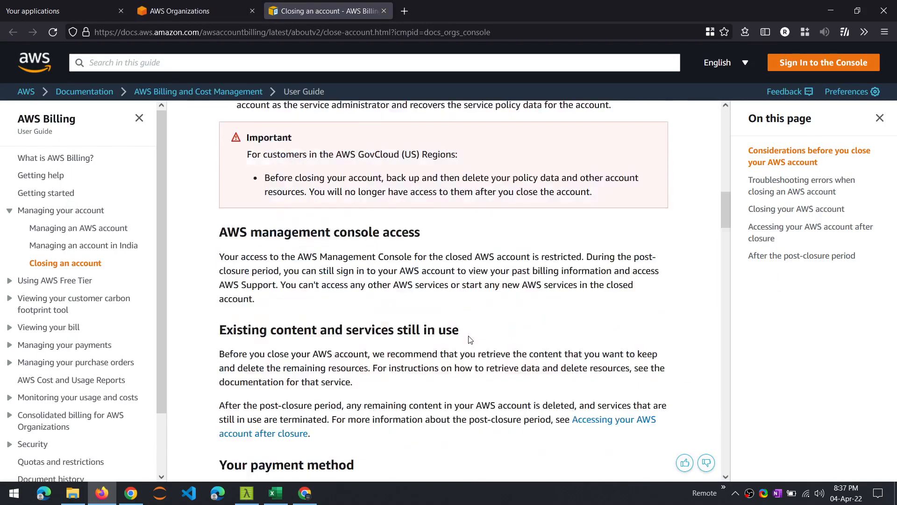
{"action": "scroll", "scroll_direction": "down", "scroll_amount": 3}
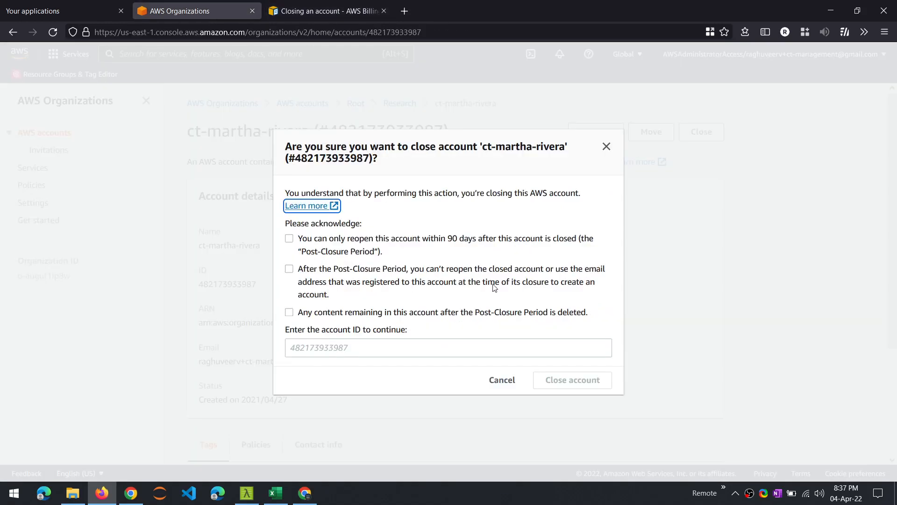
{"action": "mouse_move", "coordinate": [489, 227]}
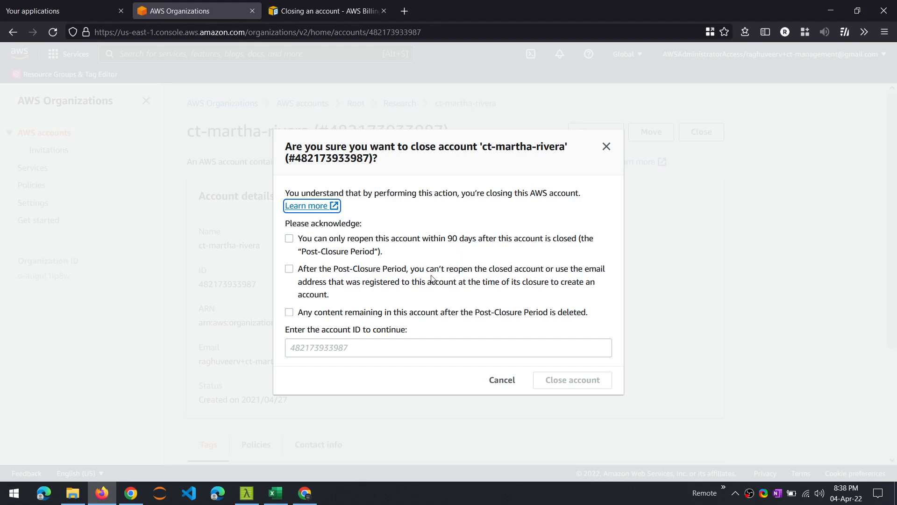
{"action": "left_click", "coordinate": [288, 238]}
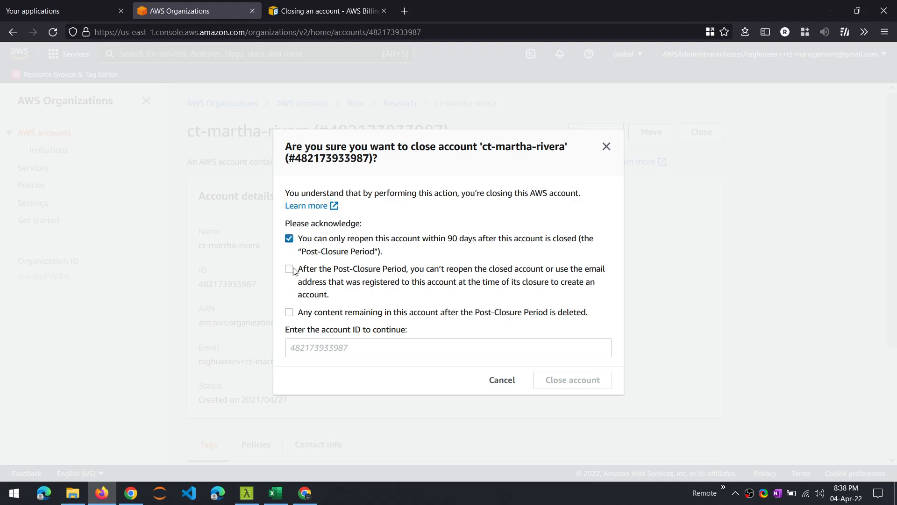
{"action": "left_click", "coordinate": [288, 268]}
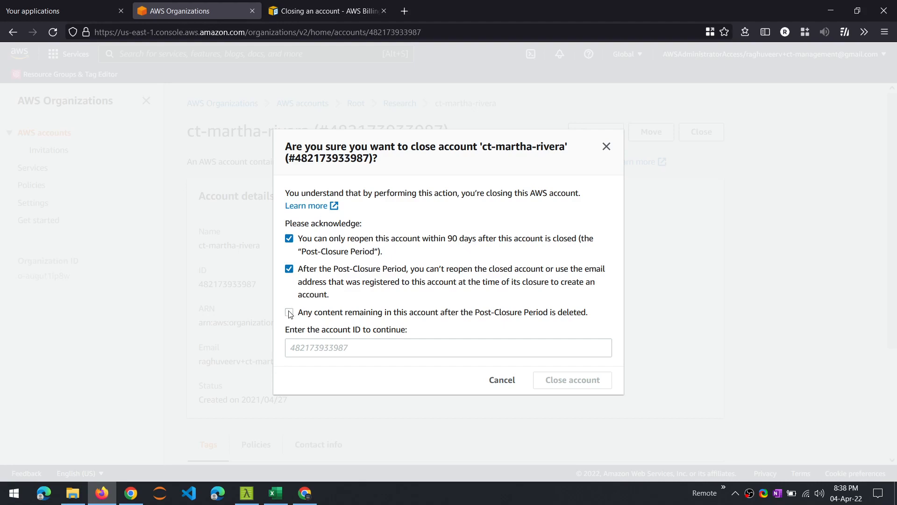
{"action": "left_click", "coordinate": [289, 312]}
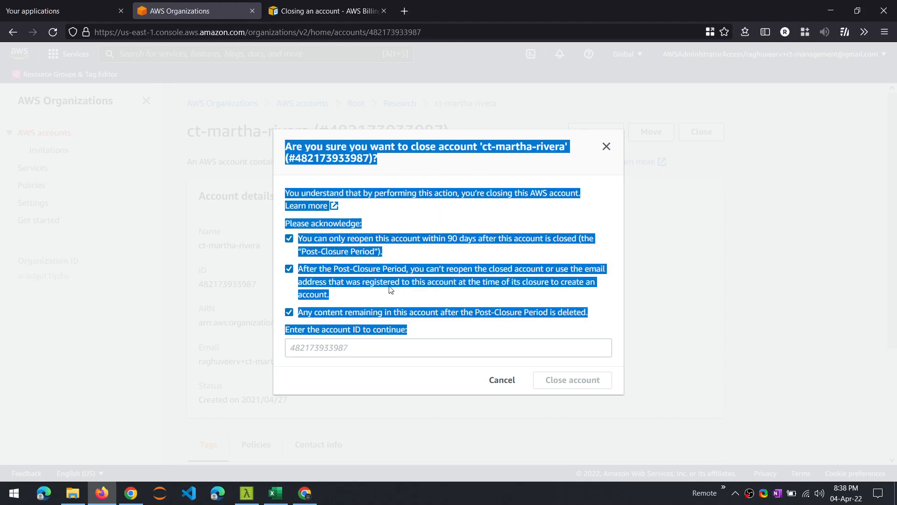
{"action": "left_click", "coordinate": [289, 268]}
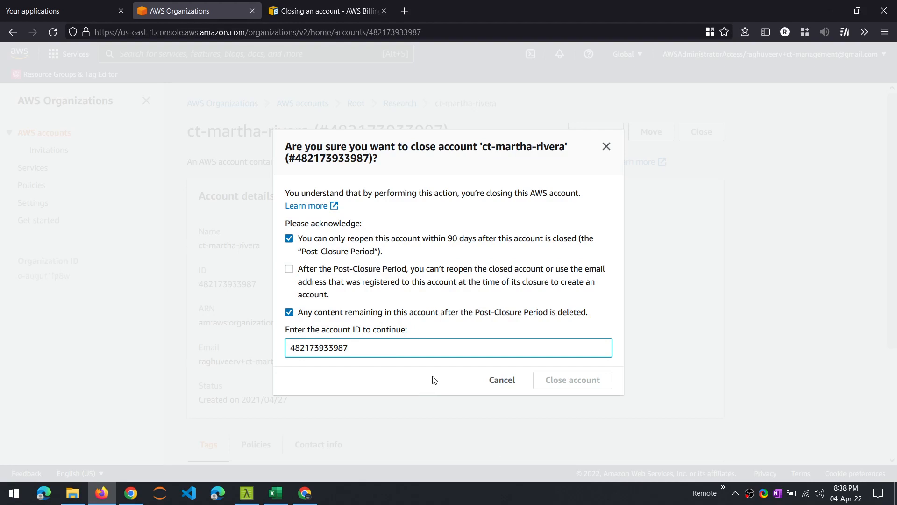
{"action": "left_click", "coordinate": [289, 268]}
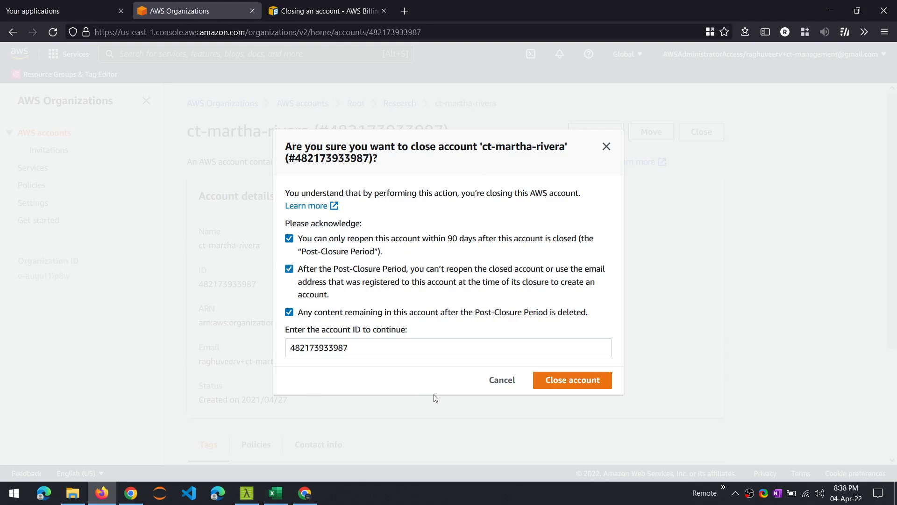
{"action": "left_click", "coordinate": [572, 380]}
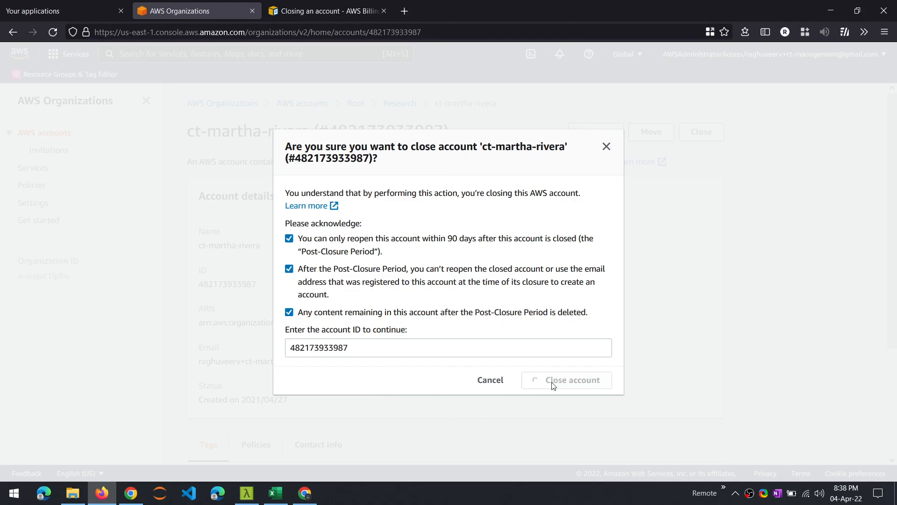
{"action": "left_click", "coordinate": [573, 379]}
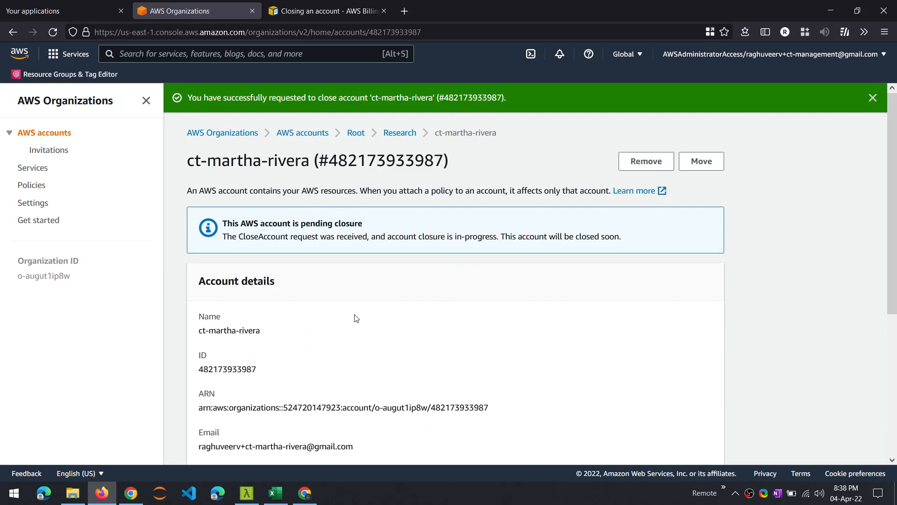
{"action": "mouse_move", "coordinate": [518, 315]}
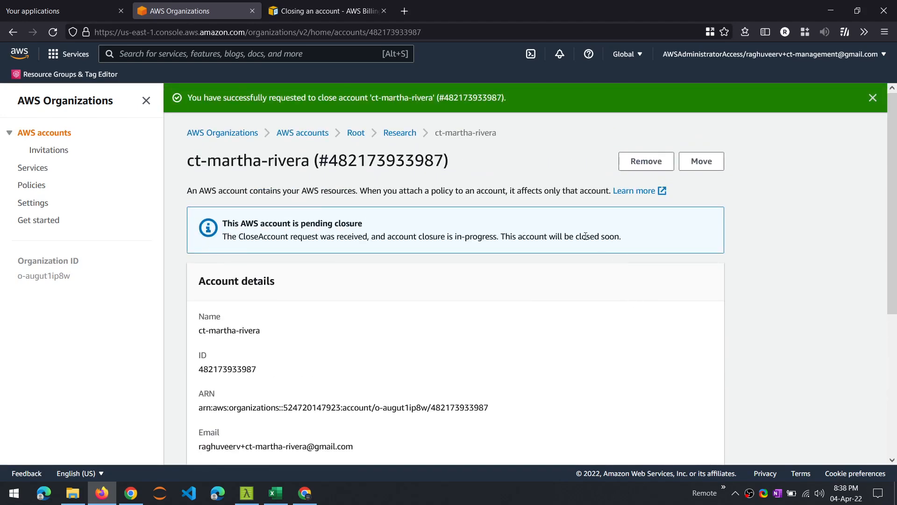
{"action": "scroll", "scroll_direction": "down", "scroll_amount": 3}
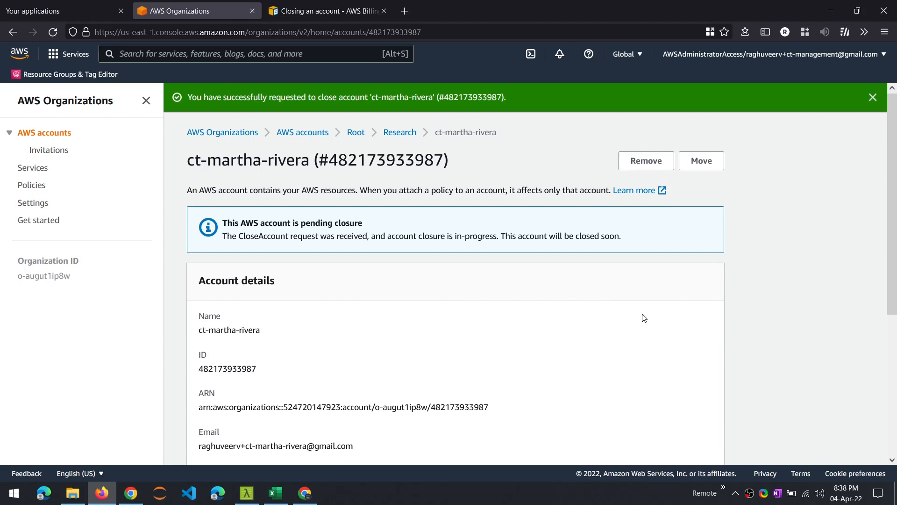
{"action": "mouse_move", "coordinate": [605, 307]}
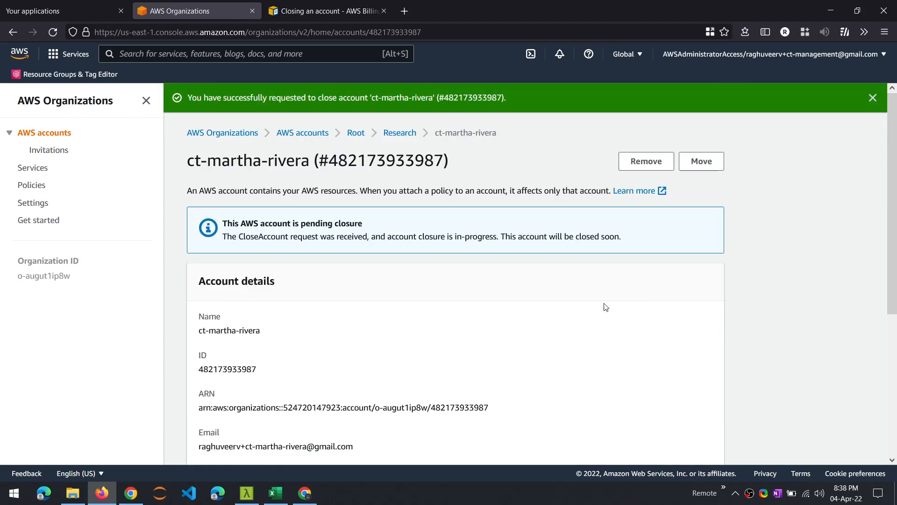
{"action": "mouse_move", "coordinate": [301, 132]}
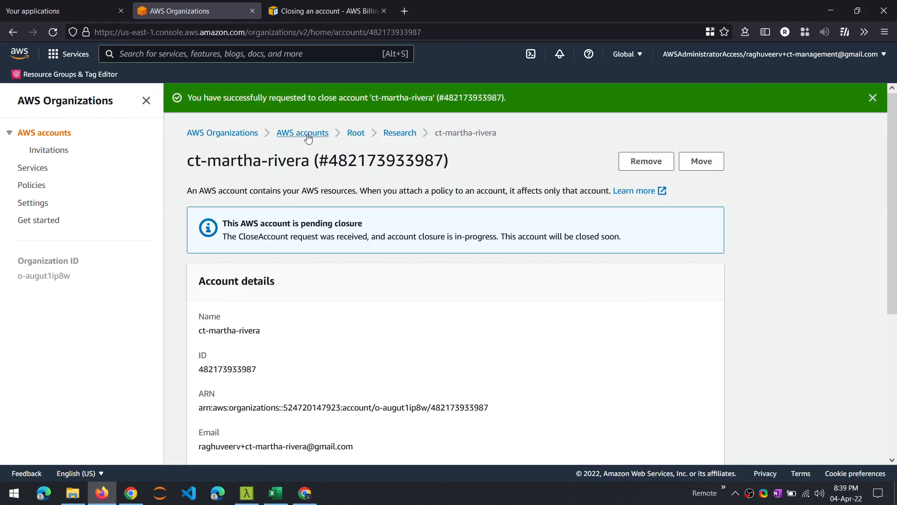
{"action": "left_click", "coordinate": [302, 132]}
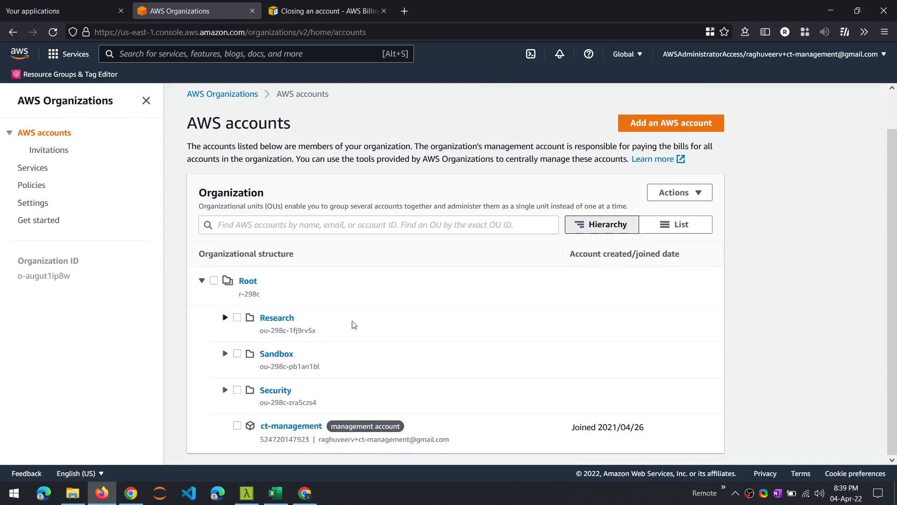
{"action": "left_click", "coordinate": [225, 354]}
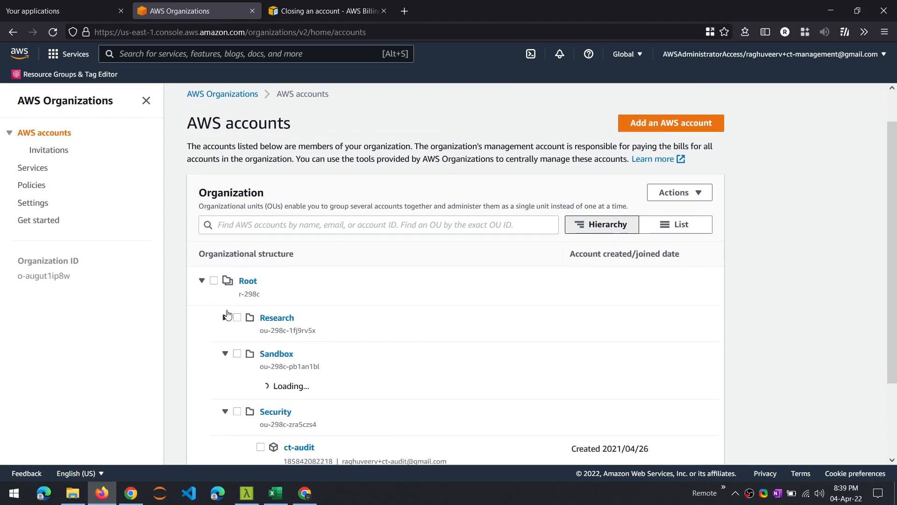
{"action": "scroll", "scroll_direction": "down", "scroll_amount": 3}
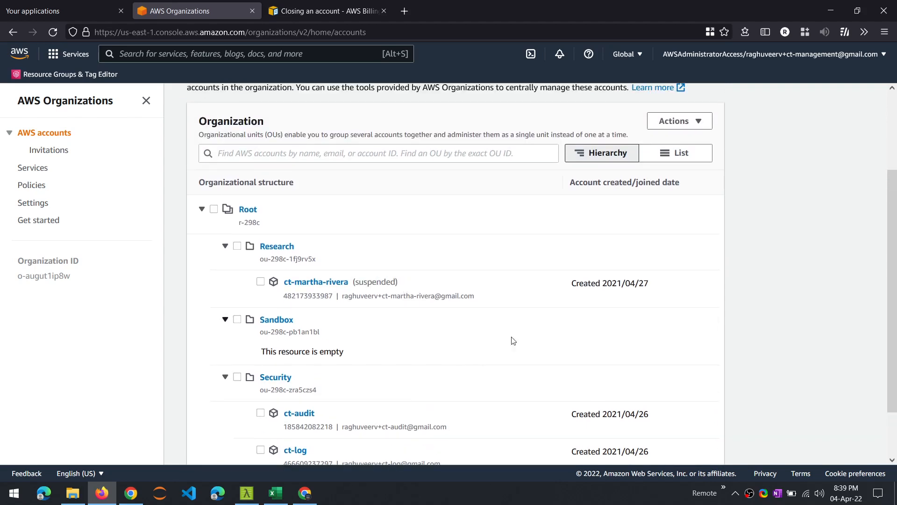
{"action": "scroll", "scroll_direction": "down", "scroll_amount": 3}
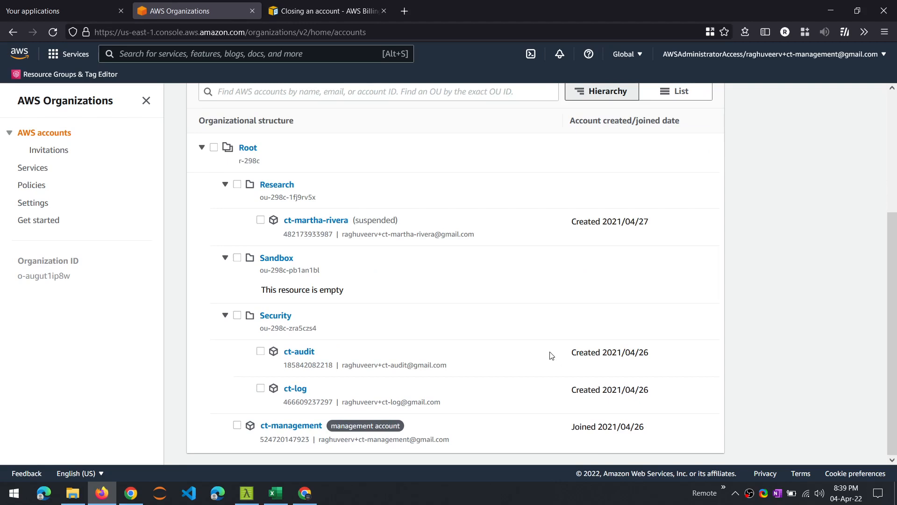
{"action": "mouse_move", "coordinate": [487, 273]}
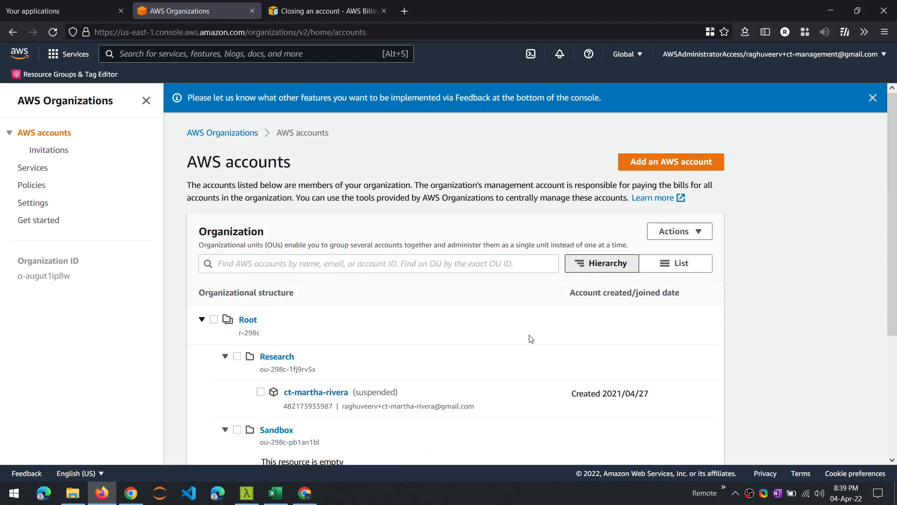
{"action": "mouse_move", "coordinate": [649, 342]}
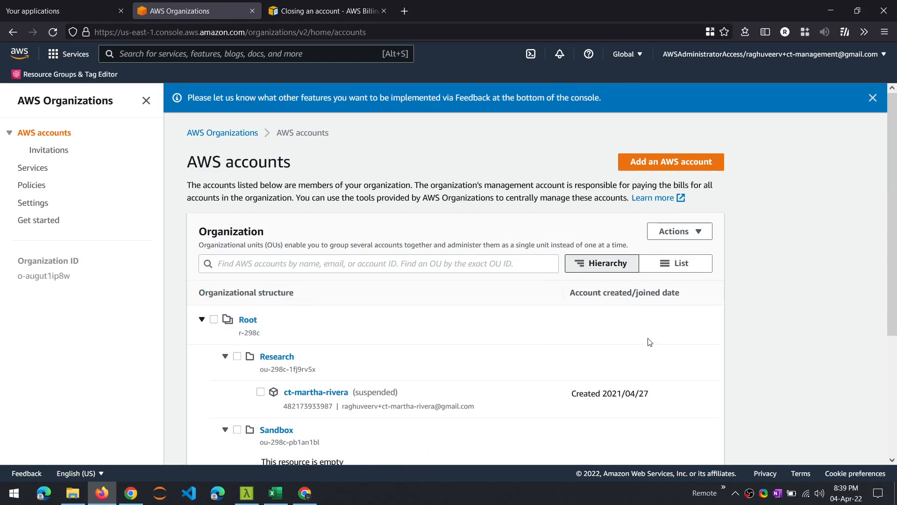
{"action": "scroll", "scroll_direction": "down", "scroll_amount": 3}
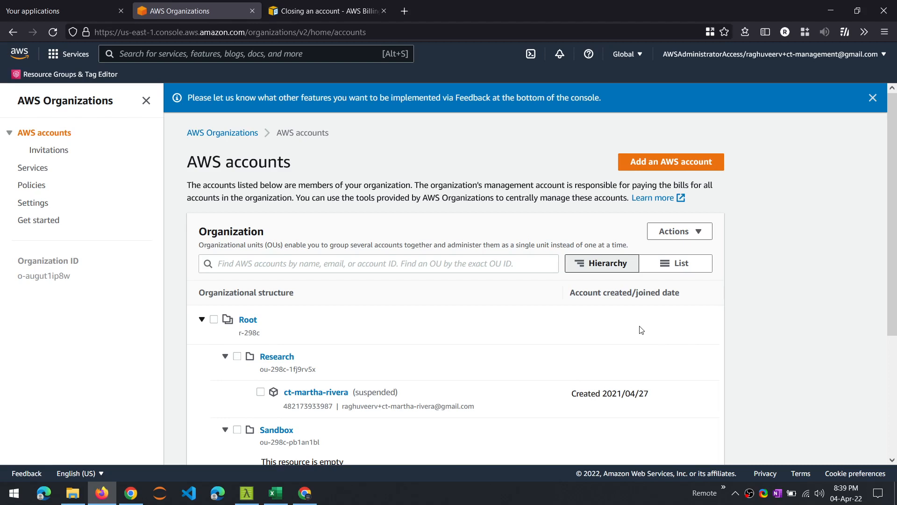
{"action": "mouse_move", "coordinate": [638, 336]}
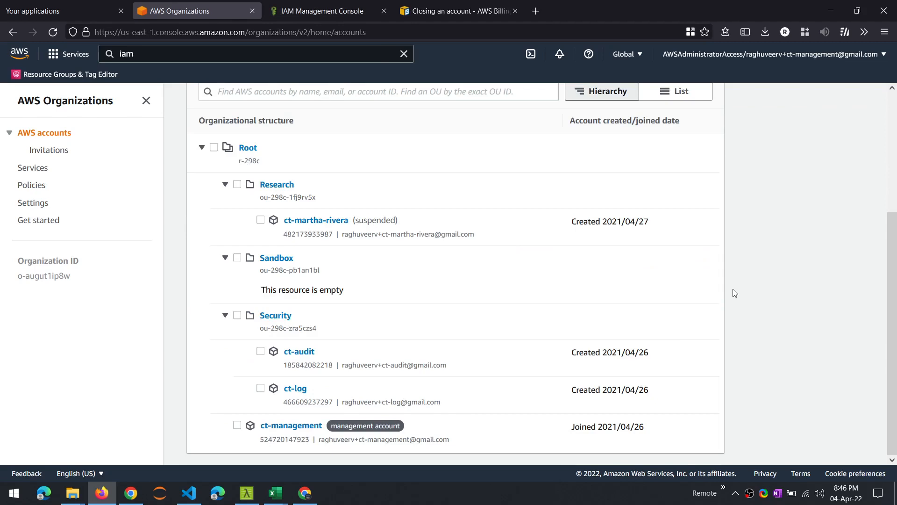
{"action": "mouse_move", "coordinate": [618, 279]}
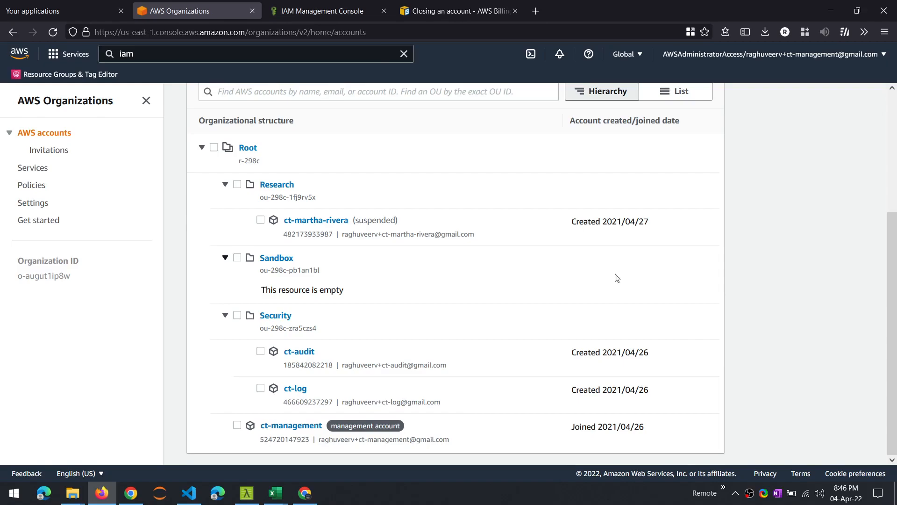
{"action": "left_click", "coordinate": [247, 493]}
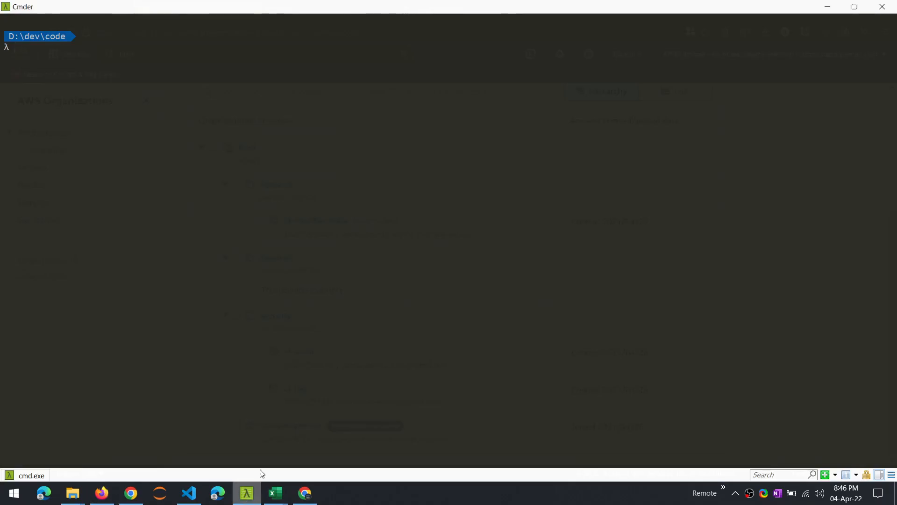
{"action": "type", "text": "aws organizations list-accounts --profile ct-management-iamadmin"}
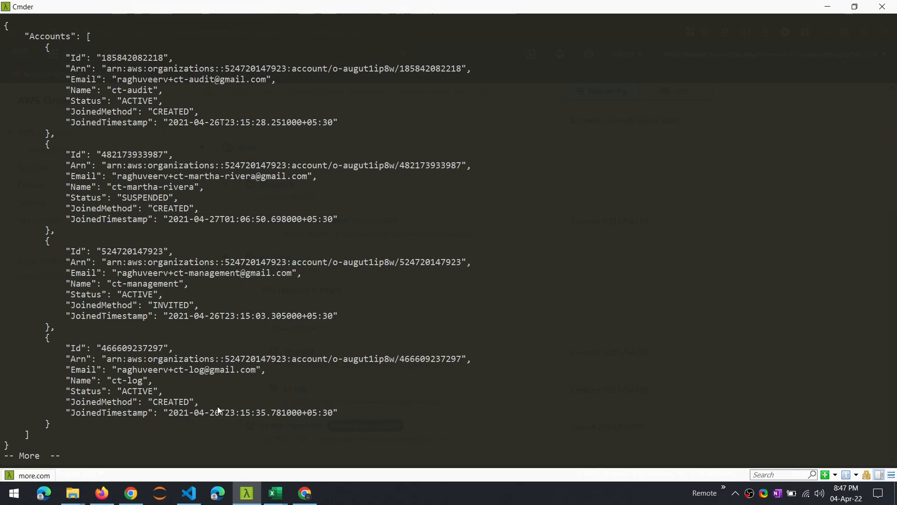
{"action": "mouse_move", "coordinate": [127, 190]}
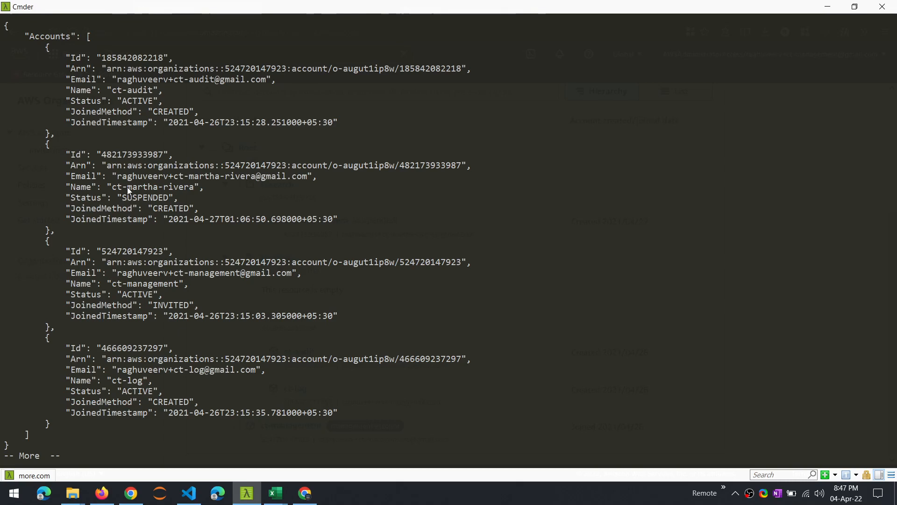
{"action": "double_click", "coordinate": [149, 187]}
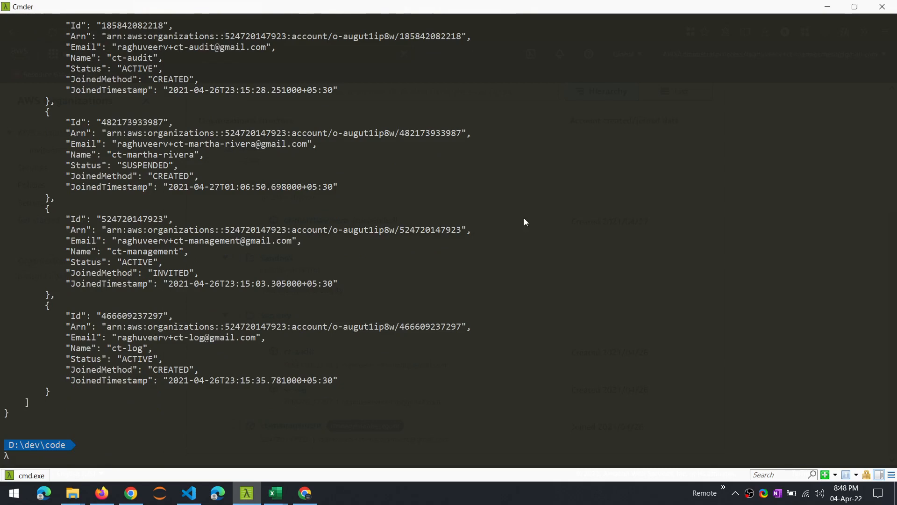
{"action": "type", "text": "aws organizations list-accounts --profile ct-management-iamadmin"}
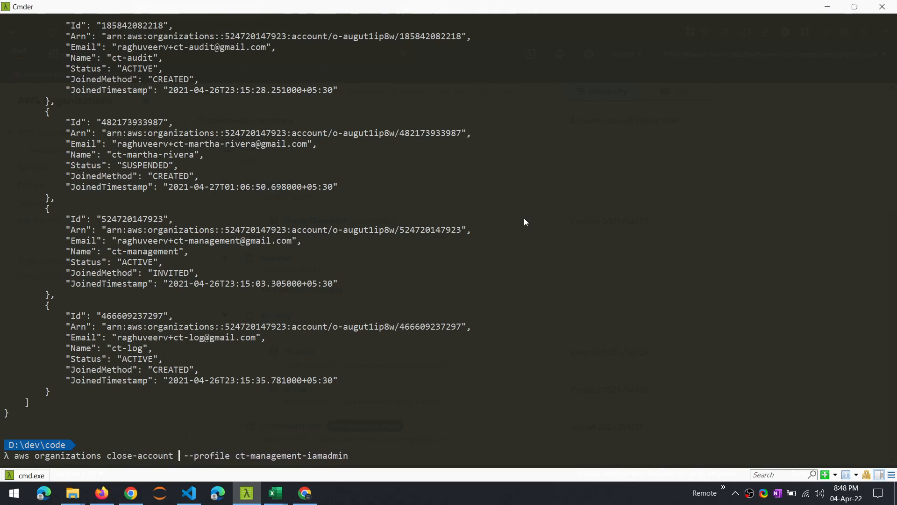
{"action": "type", "text": "--"}
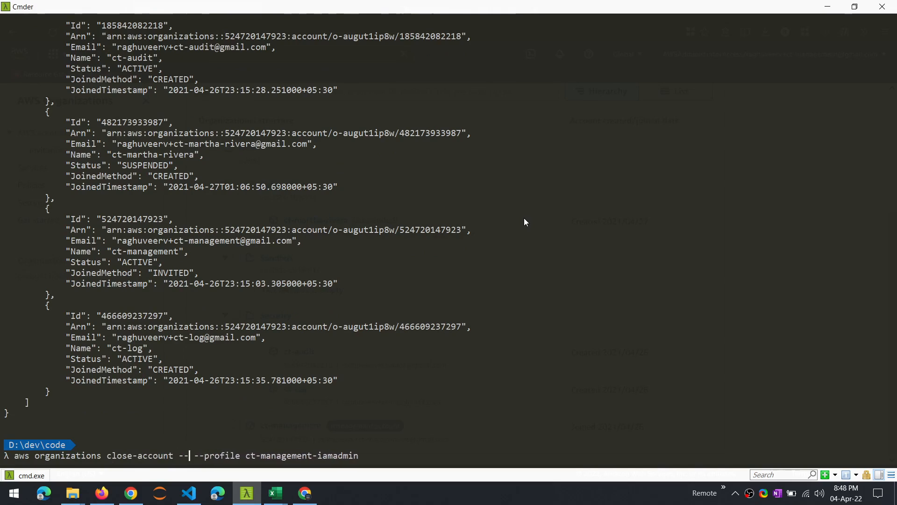
{"action": "type", "text": "account-id"}
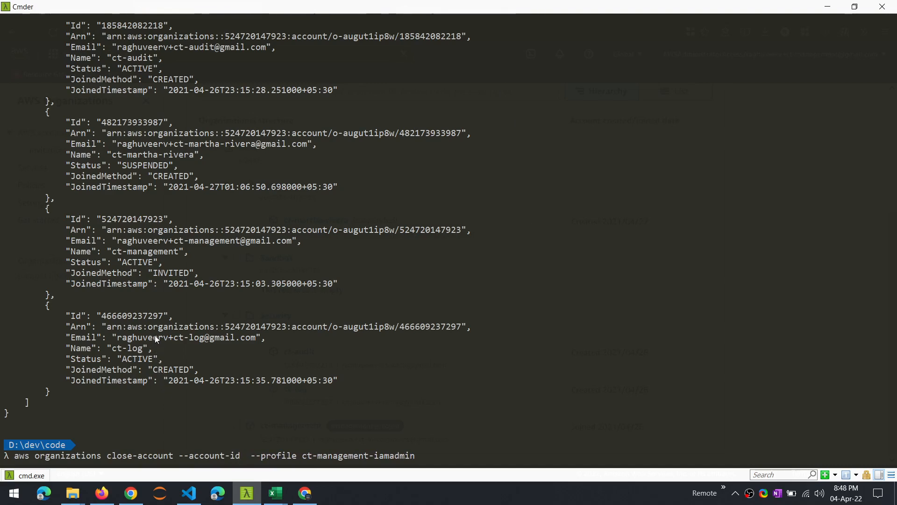
{"action": "mouse_move", "coordinate": [128, 253]}
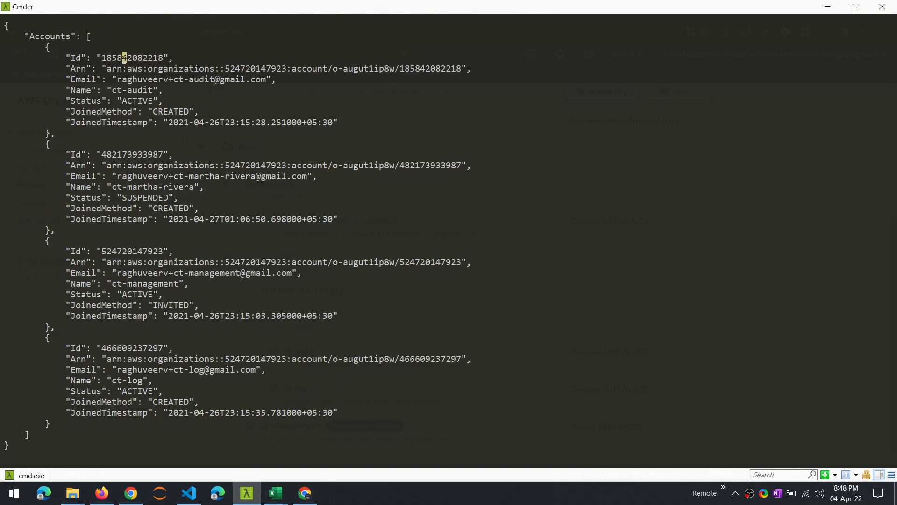
{"action": "double_click", "coordinate": [133, 57]}
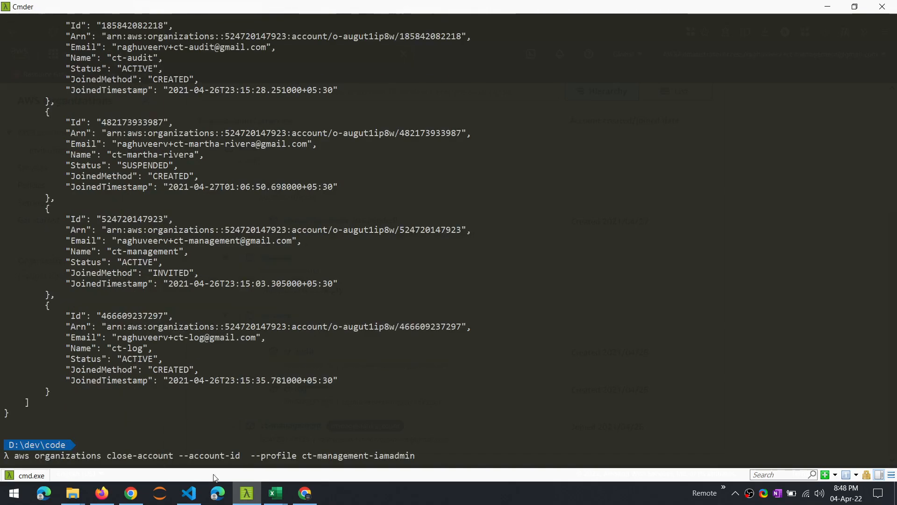
{"action": "mouse_move", "coordinate": [247, 461]}
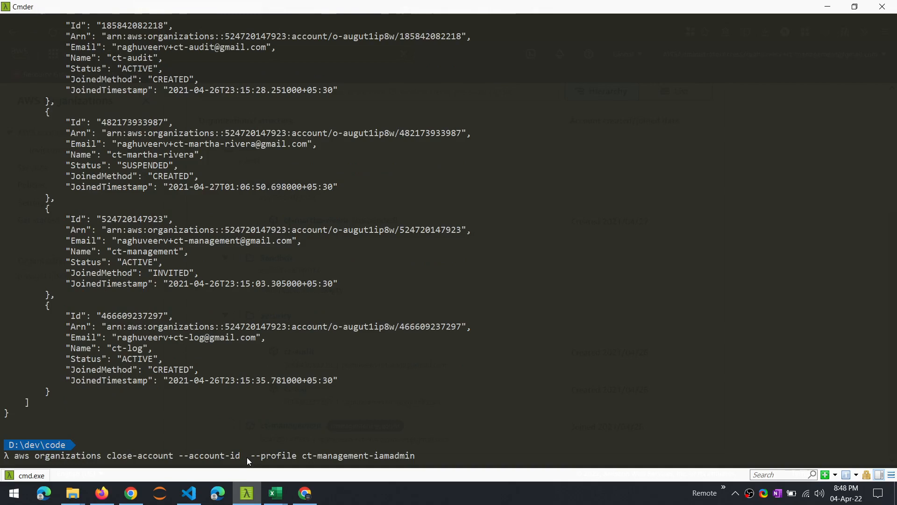
{"action": "type", "text": "185842082218"}
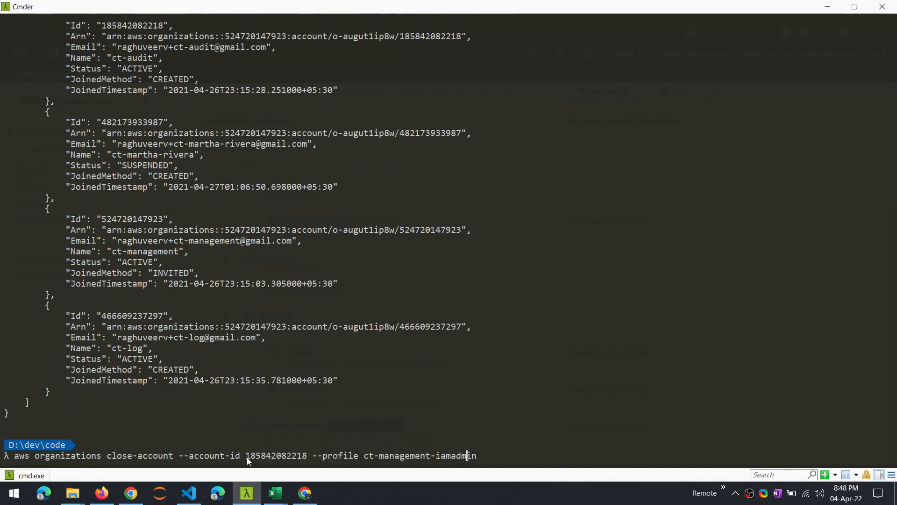
{"action": "mouse_move", "coordinate": [453, 417]}
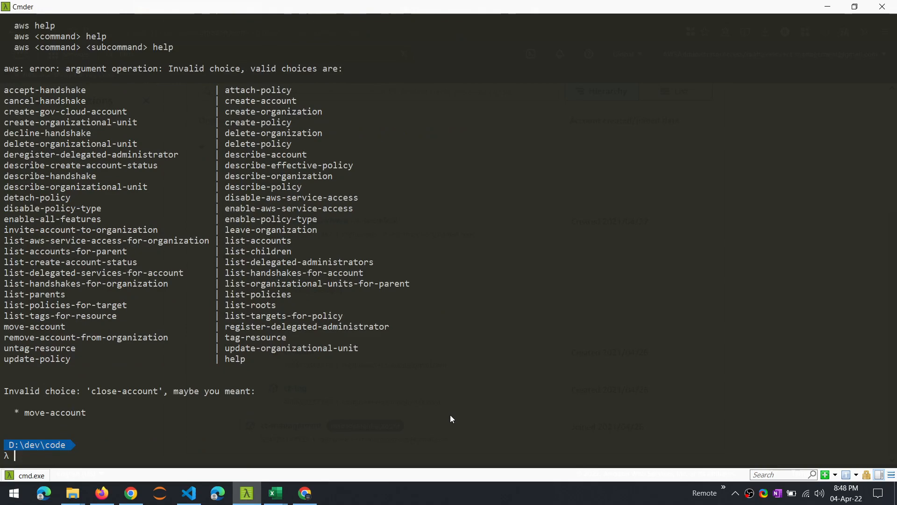
{"action": "mouse_move", "coordinate": [391, 271]}
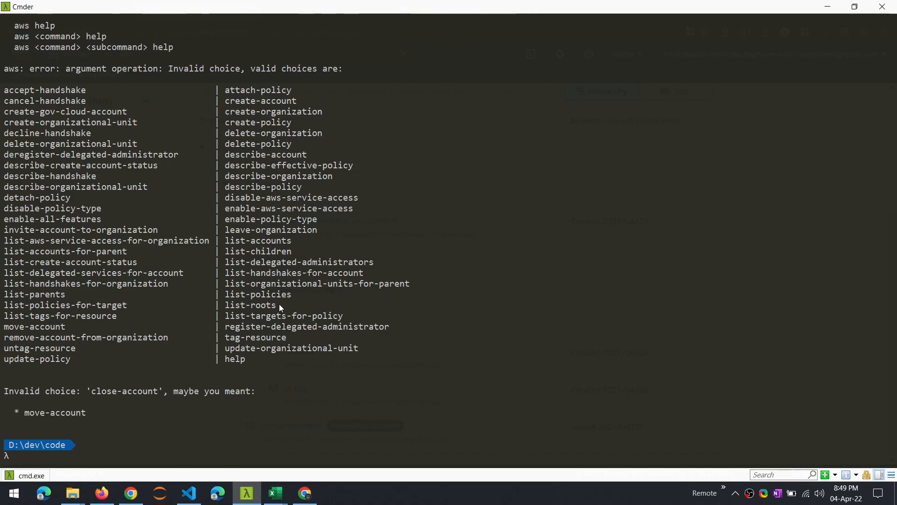
{"action": "mouse_move", "coordinate": [26, 149]}
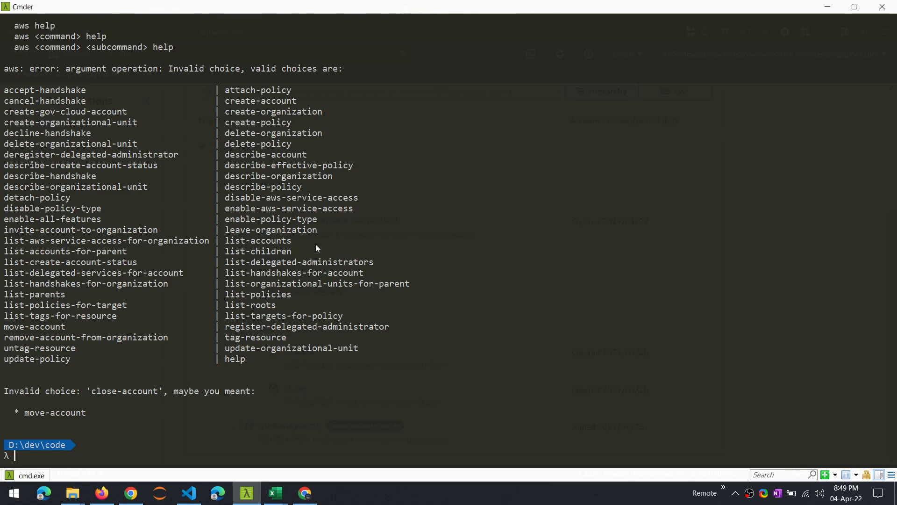
Enter 'aws --version' to check the installed AWS CLI version after the invalid close-account error
{"action": "type", "text": "a"}
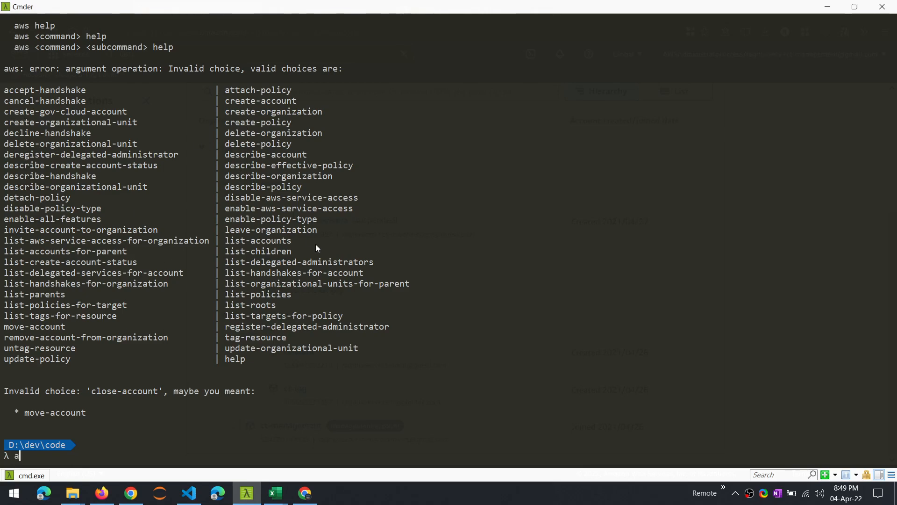
{"action": "type", "text": "ws --version"}
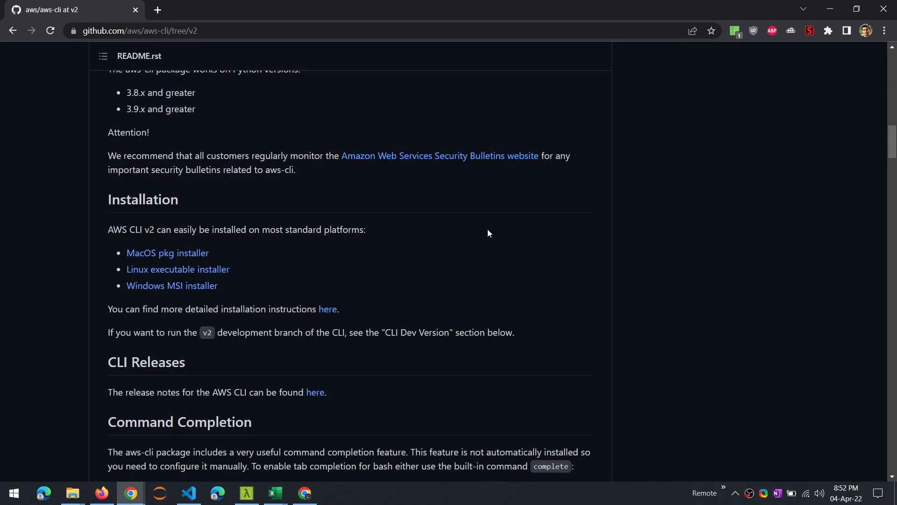
Download the AWS CLI v2 Windows MSI installer and advance its wizard past welcome and custom setup
{"action": "scroll", "scroll_direction": "up", "scroll_amount": 3}
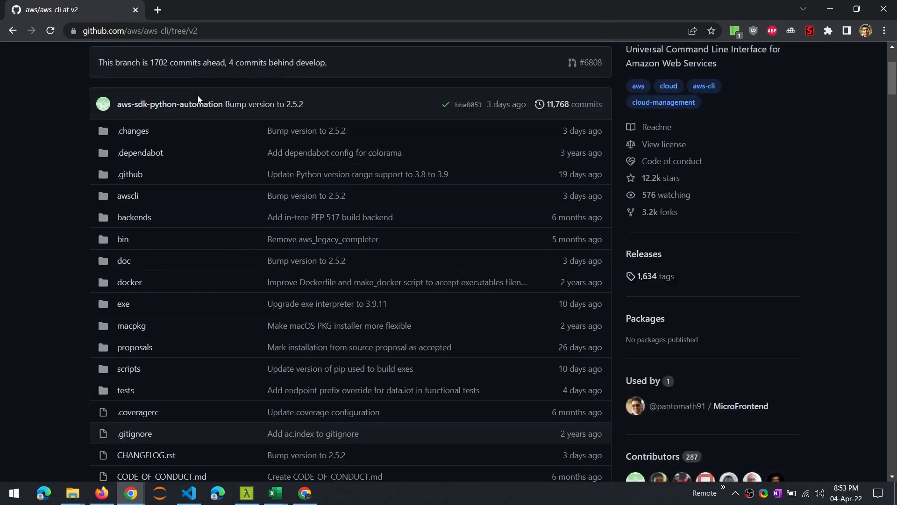
{"action": "scroll", "scroll_direction": "down", "scroll_amount": 3}
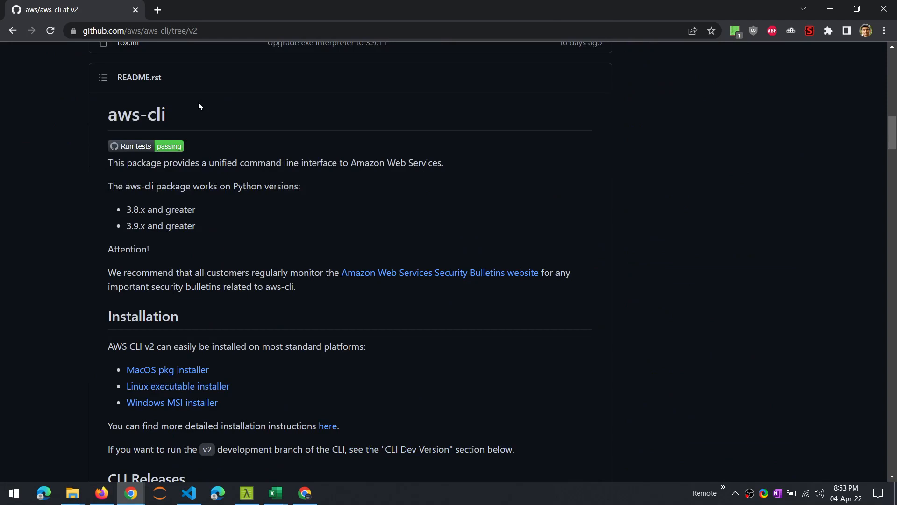
{"action": "scroll", "scroll_direction": "down", "scroll_amount": 3}
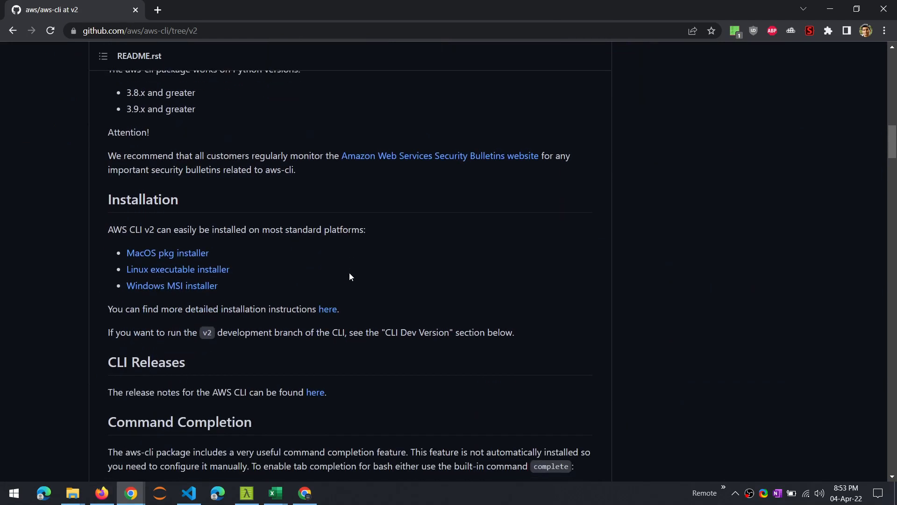
{"action": "mouse_move", "coordinate": [172, 286]}
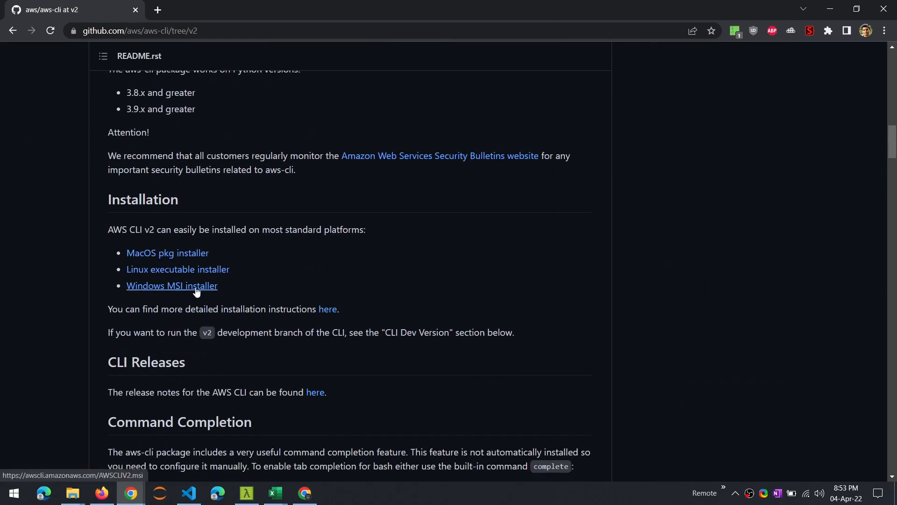
{"action": "left_click", "coordinate": [172, 286]}
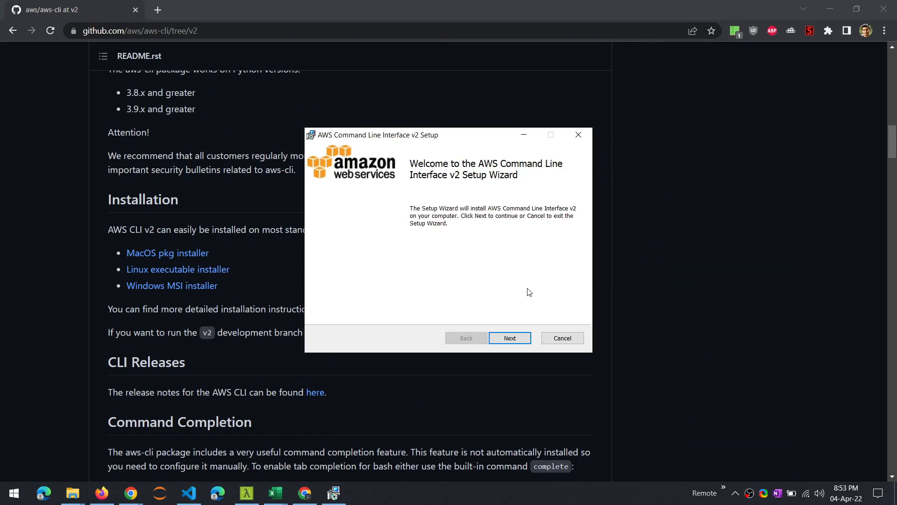
{"action": "left_click", "coordinate": [509, 337]}
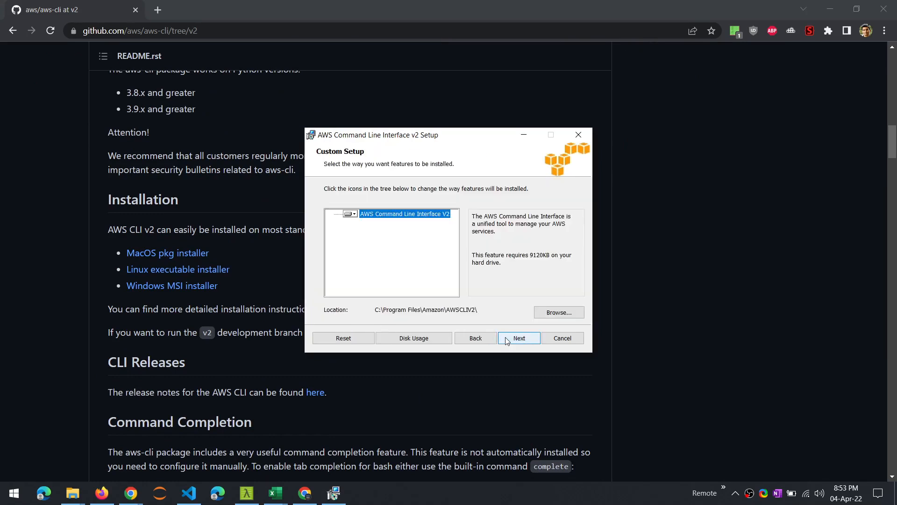
{"action": "left_click", "coordinate": [519, 337]}
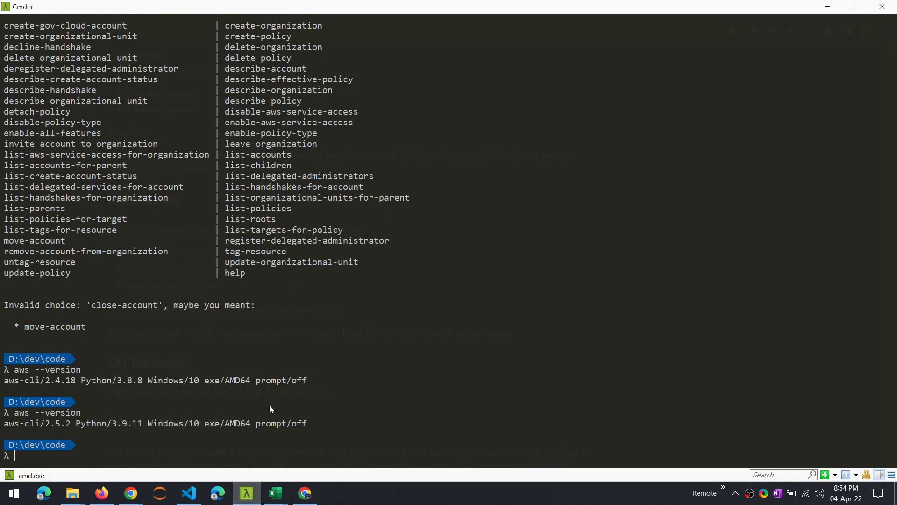
{"action": "mouse_move", "coordinate": [212, 367]}
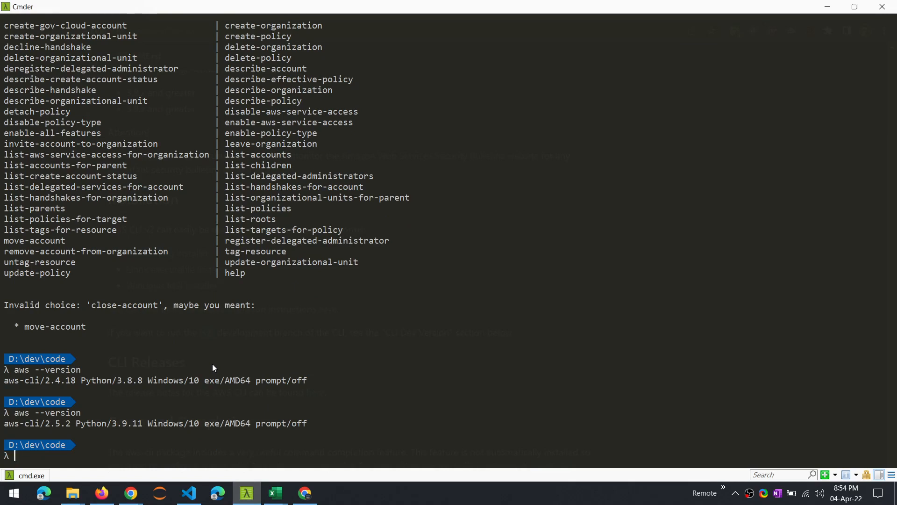
{"action": "type", "text": "aws organizations close-account --account-id 185842082218 --profile ct-management-iamadmin"}
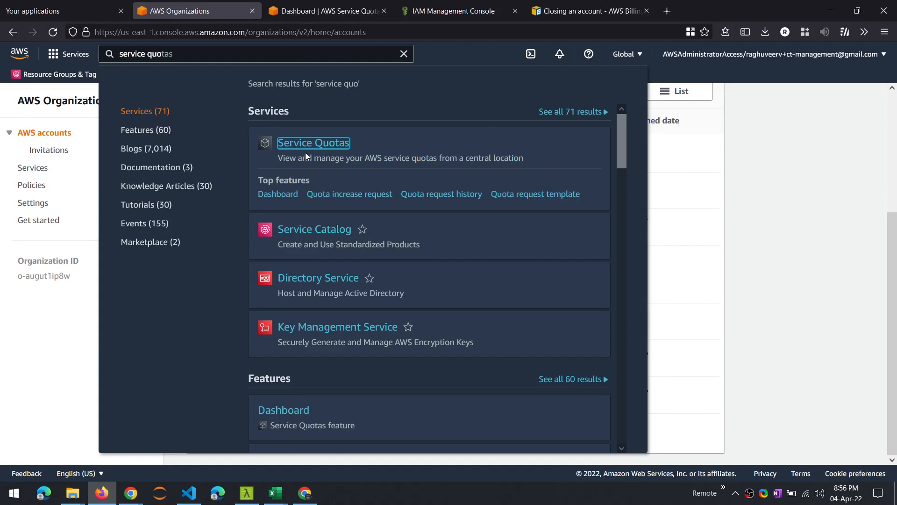
In Service Quotas, filter AWS services for AWS Organizations and view its quotas
{"action": "left_click", "coordinate": [313, 142]}
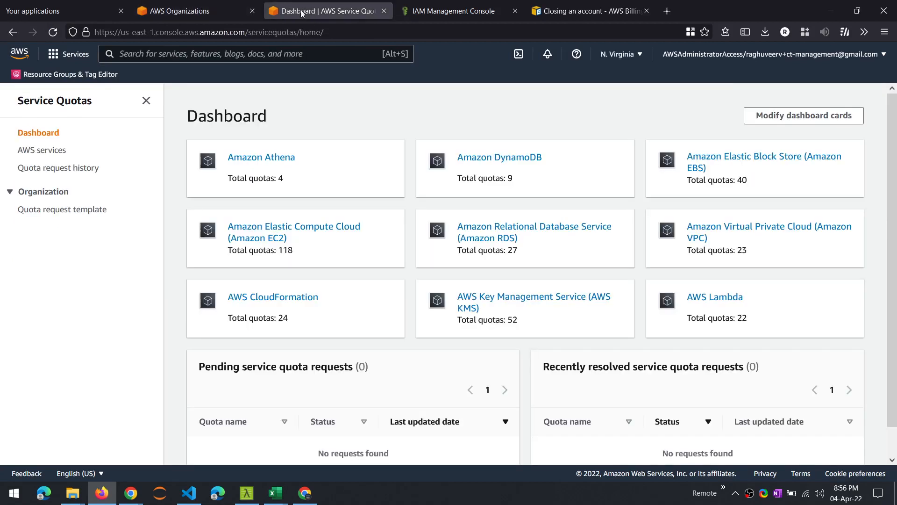
{"action": "mouse_move", "coordinate": [41, 150]}
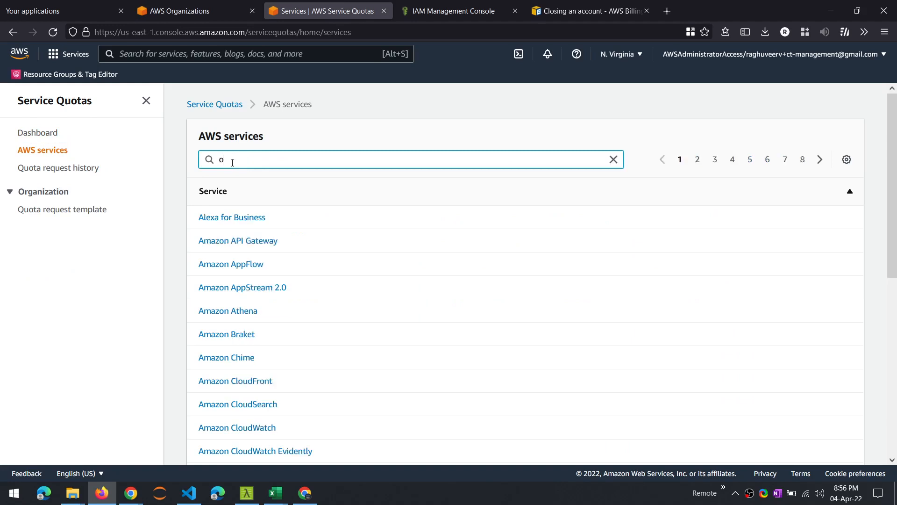
{"action": "type", "text": "rgan"}
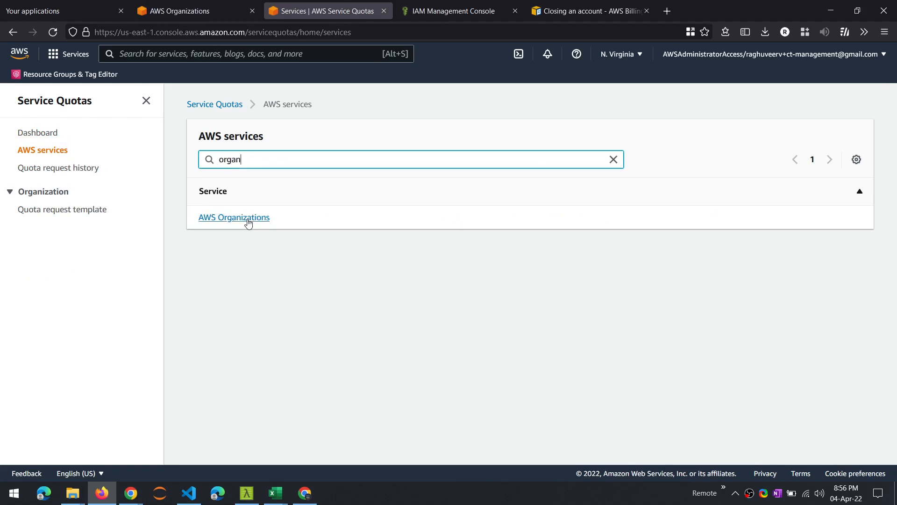
{"action": "left_click", "coordinate": [233, 217]}
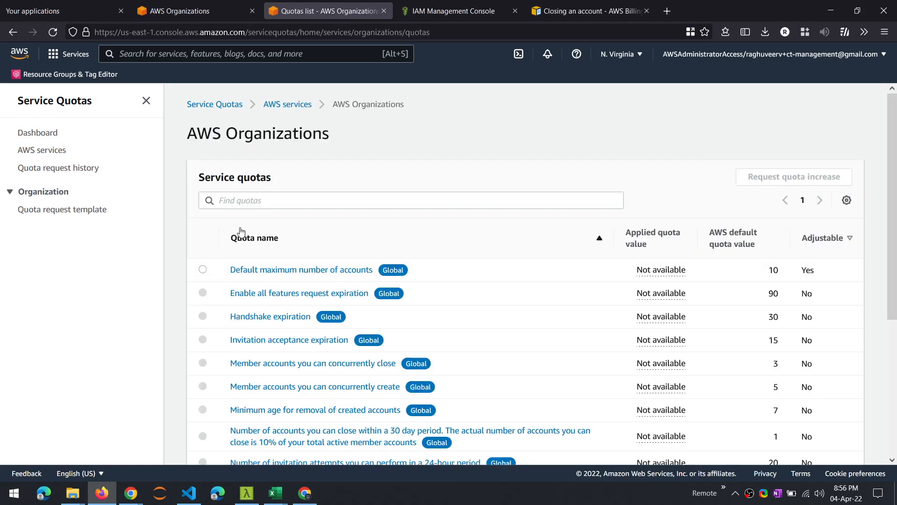
{"action": "mouse_move", "coordinate": [382, 375]}
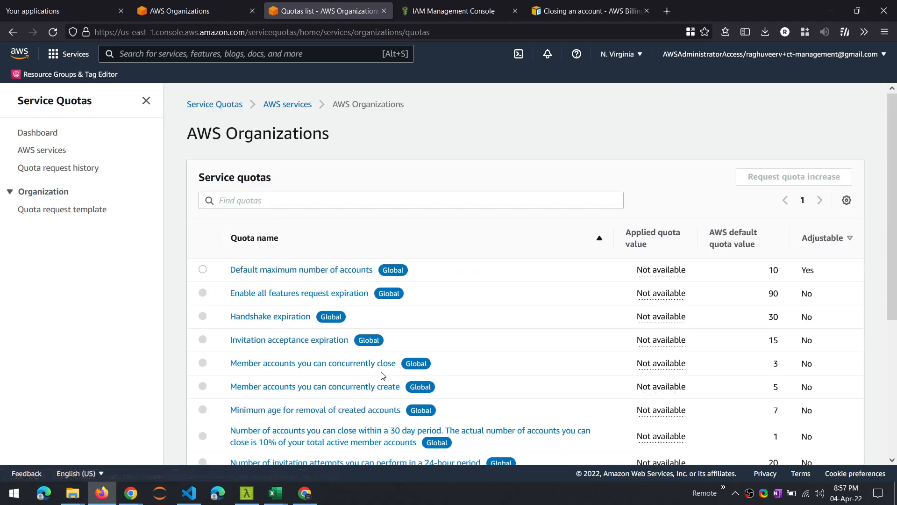
Search the quotas for 'close', showing 1 account closable per 30 days, and return to the filtered list
{"action": "scroll", "scroll_direction": "down", "scroll_amount": 3}
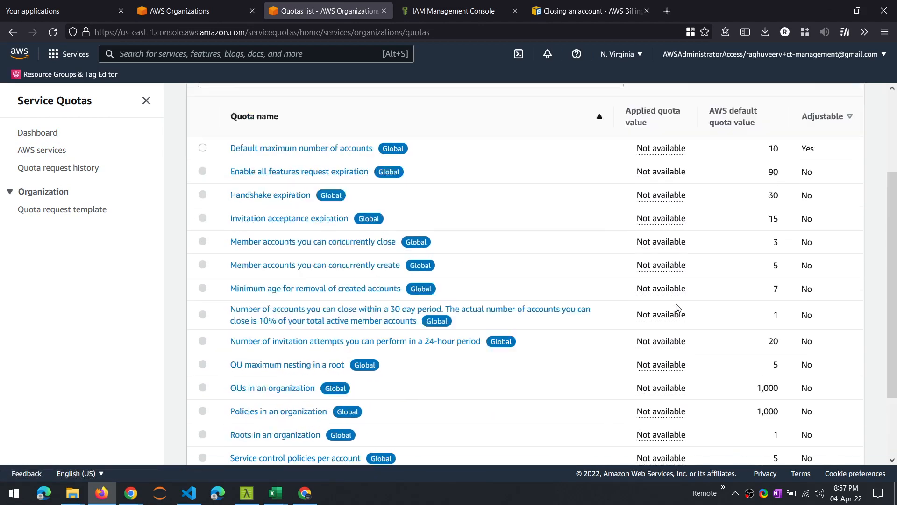
{"action": "scroll", "scroll_direction": "up", "scroll_amount": 3}
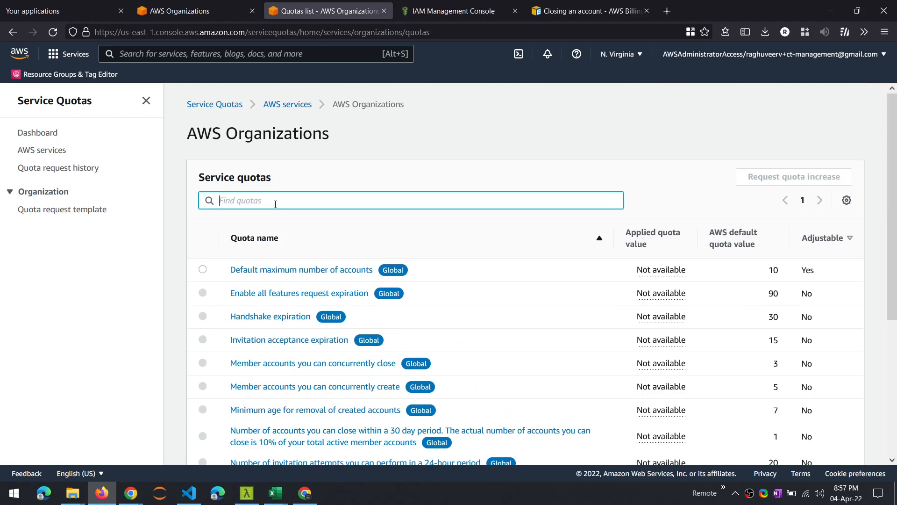
{"action": "type", "text": "c"}
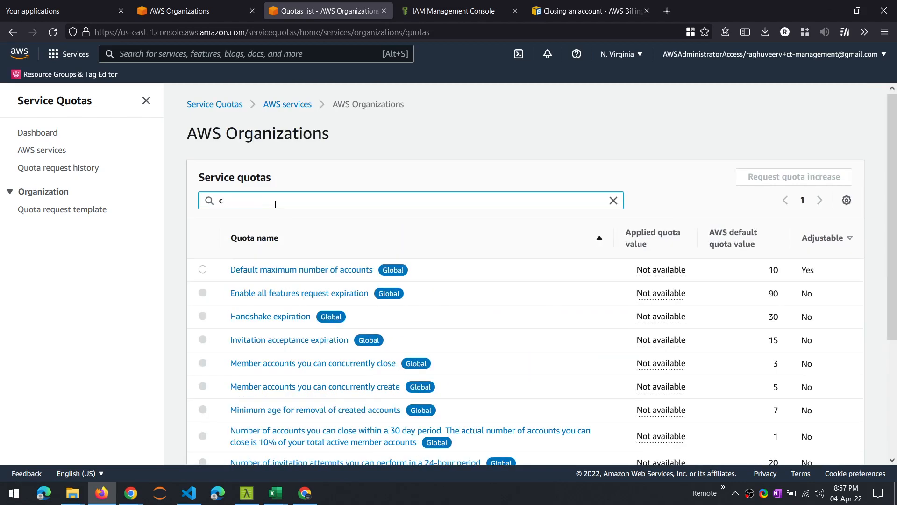
{"action": "type", "text": "lose"}
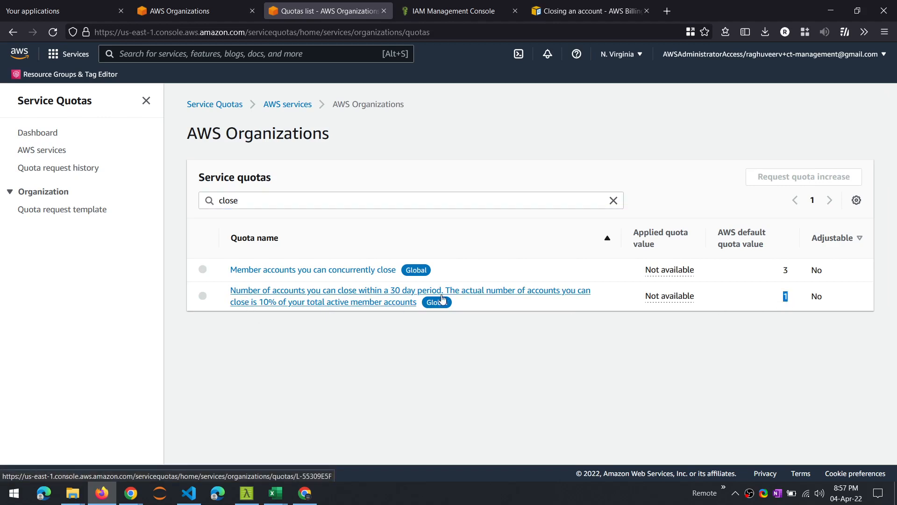
{"action": "mouse_move", "coordinate": [823, 309]}
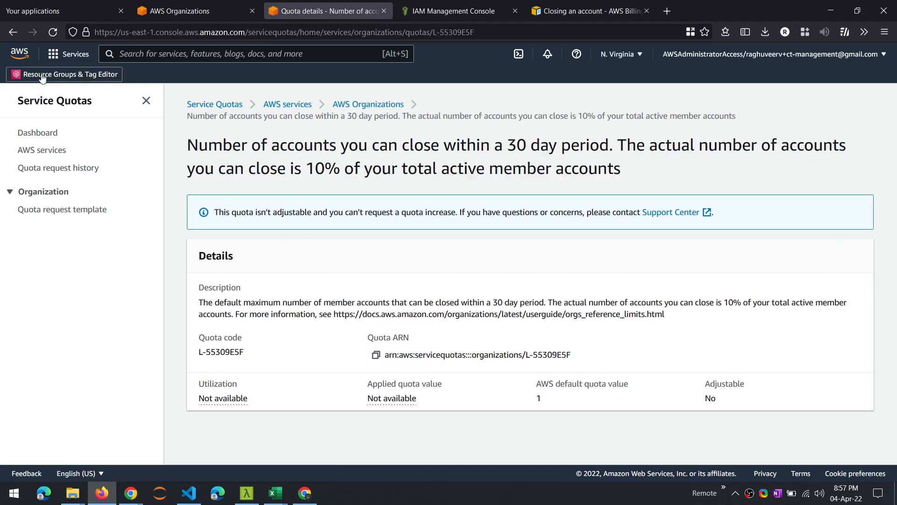
{"action": "mouse_move", "coordinate": [389, 230]}
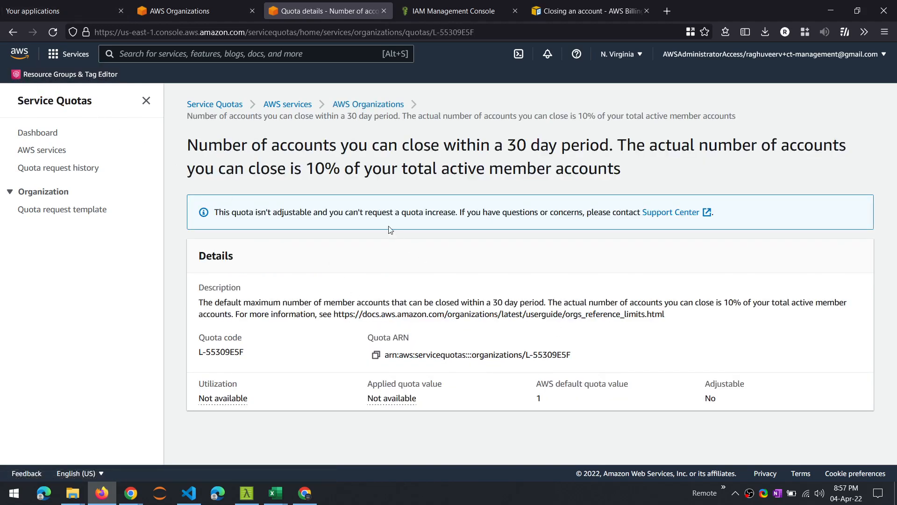
{"action": "left_click", "coordinate": [13, 32]}
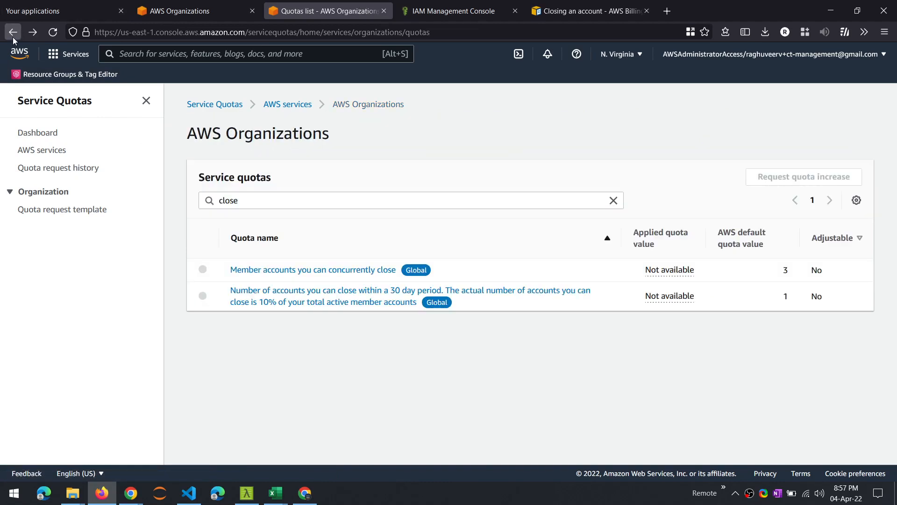
{"action": "mouse_move", "coordinate": [361, 421]}
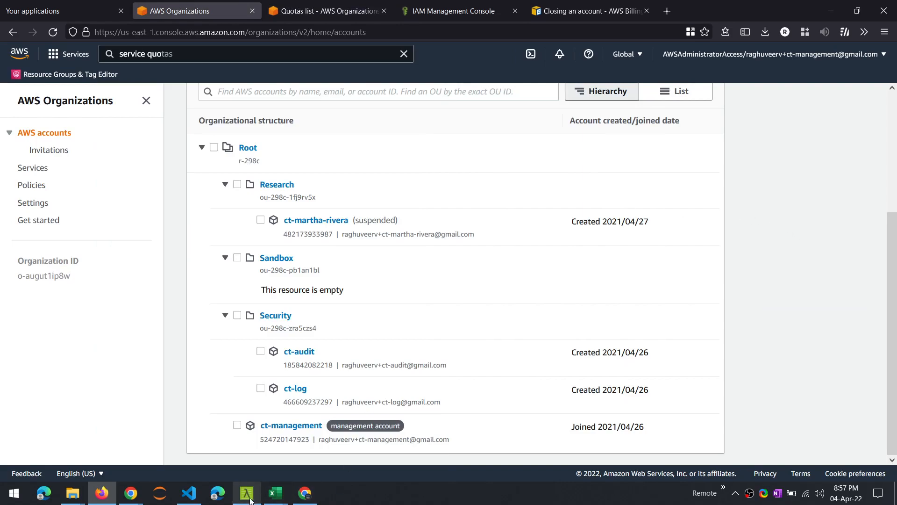
Switch back to Cmder to see the close-account ConstraintViolationException for the 30-day quota
{"action": "left_click", "coordinate": [247, 492]}
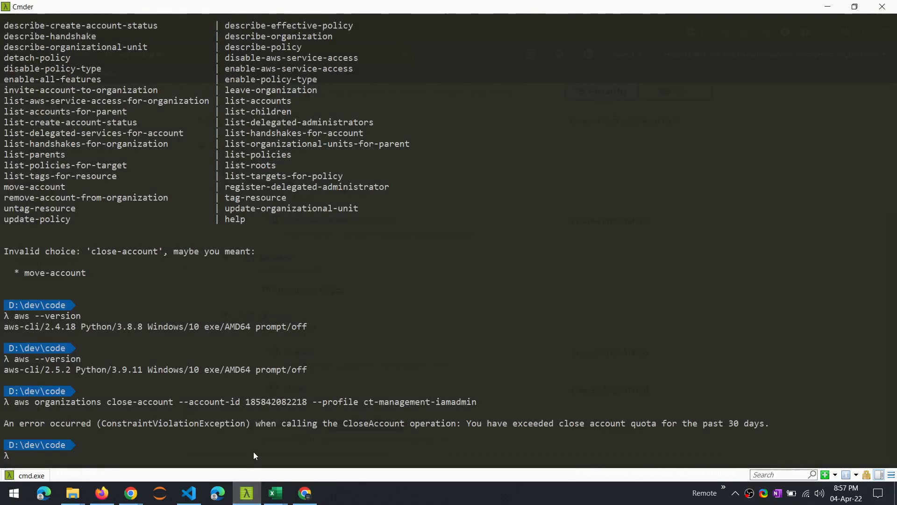